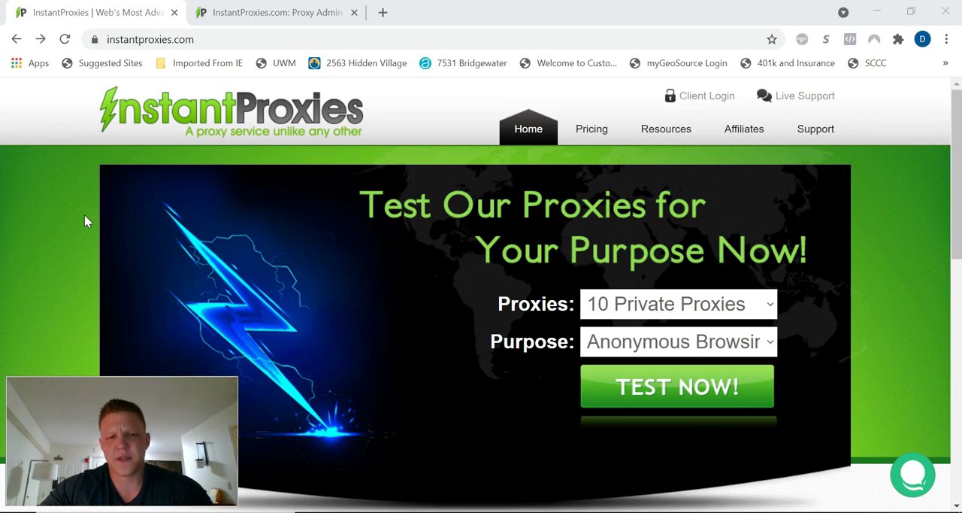
{"action": "mouse_move", "coordinate": [312, 153]}
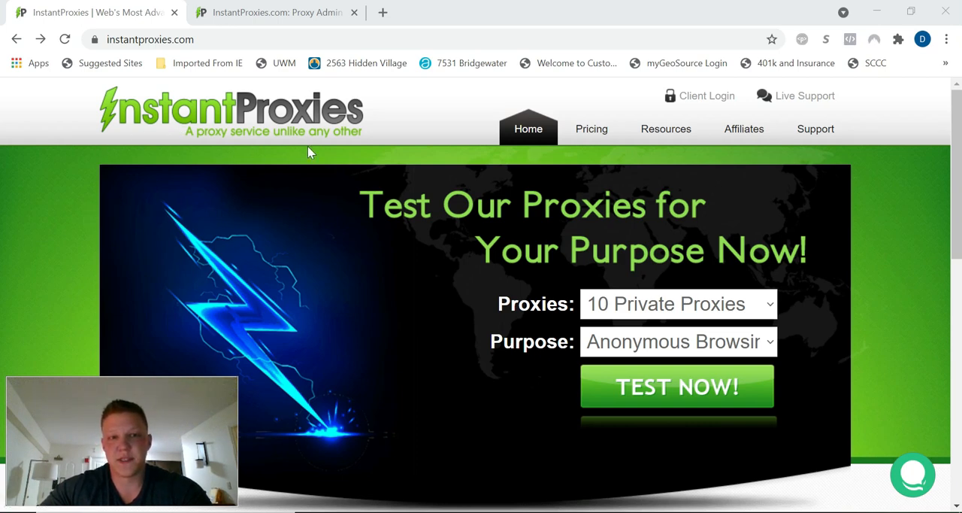
{"action": "mouse_move", "coordinate": [259, 163]}
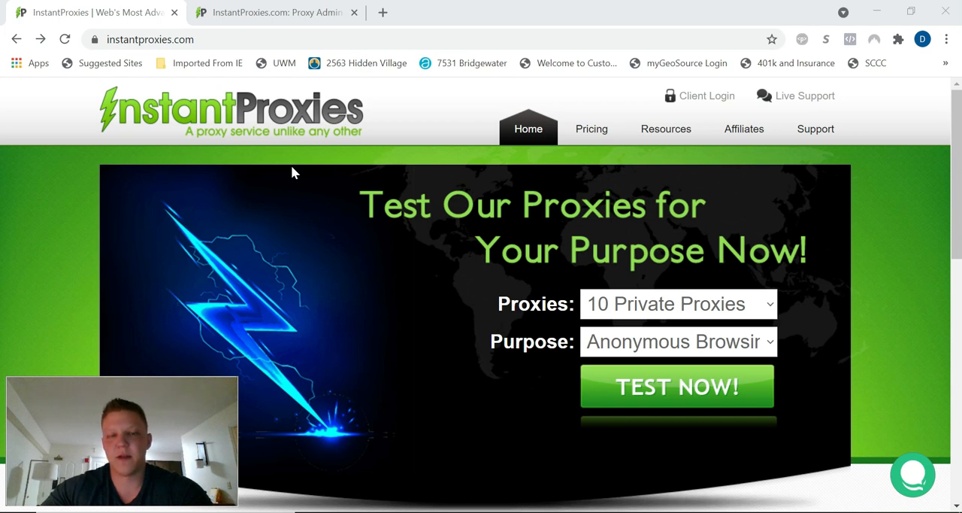
{"action": "mouse_move", "coordinate": [302, 204]}
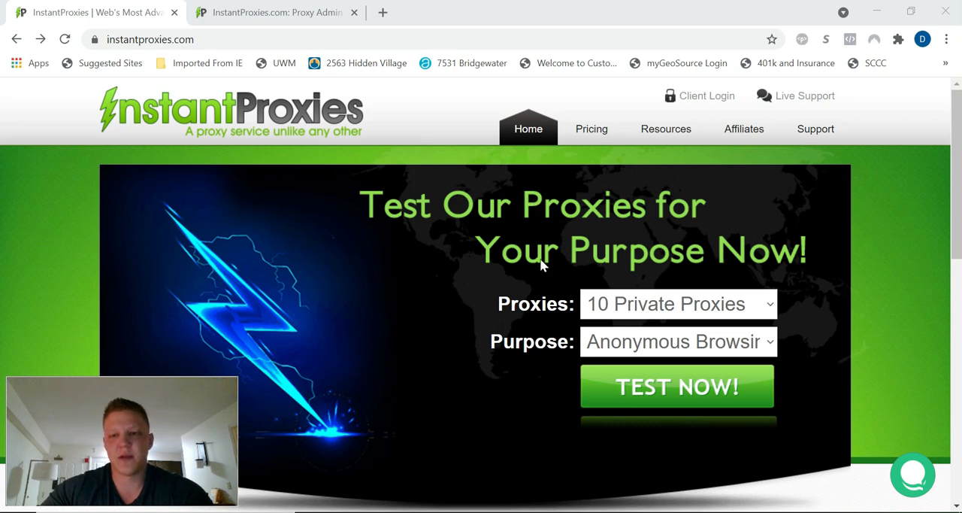
{"action": "mouse_move", "coordinate": [610, 277]}
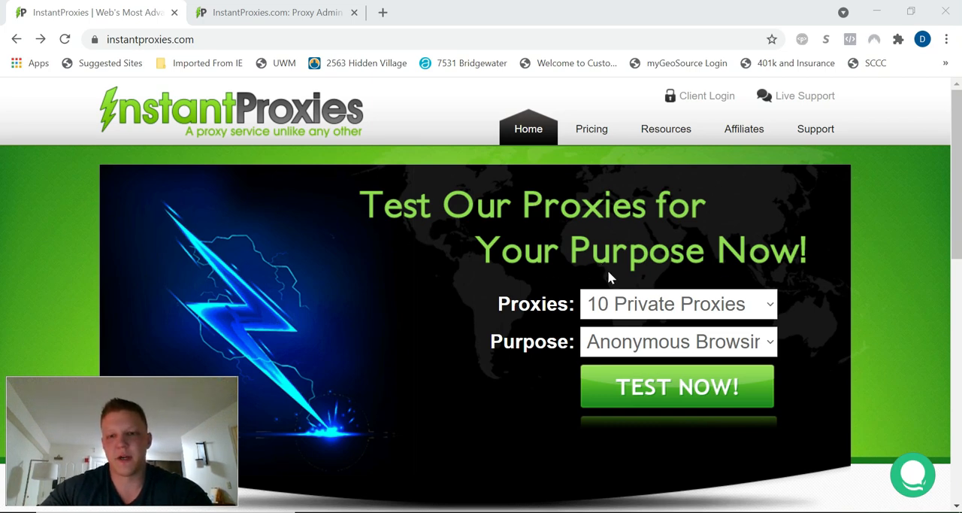
{"action": "mouse_move", "coordinate": [752, 308]}
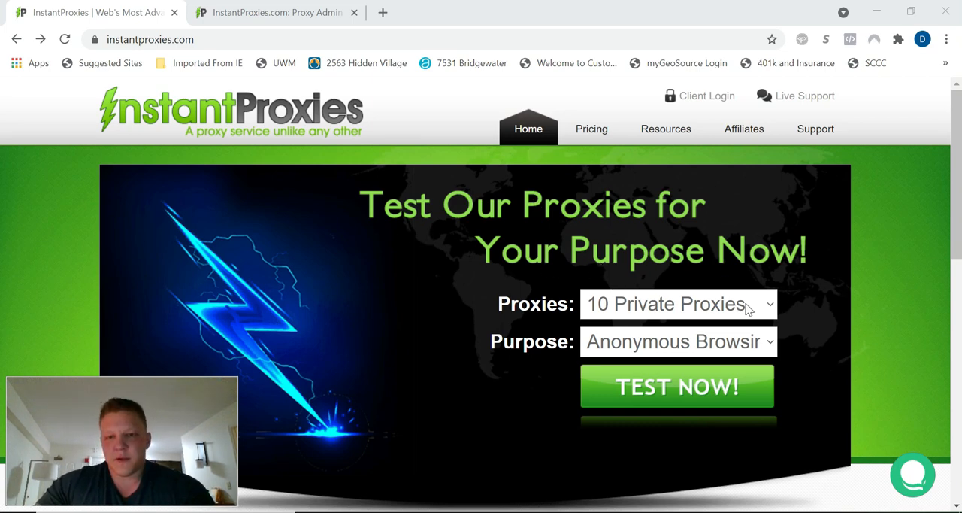
Keep 10 Private Proxies as the quantity and bring up the Purpose choices for the test
{"action": "left_click", "coordinate": [677, 304]}
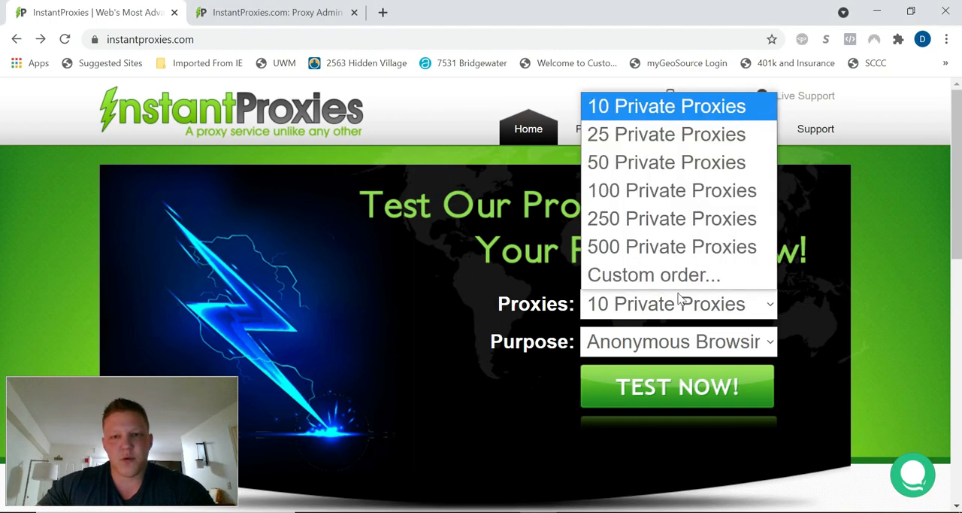
{"action": "mouse_move", "coordinate": [698, 246]}
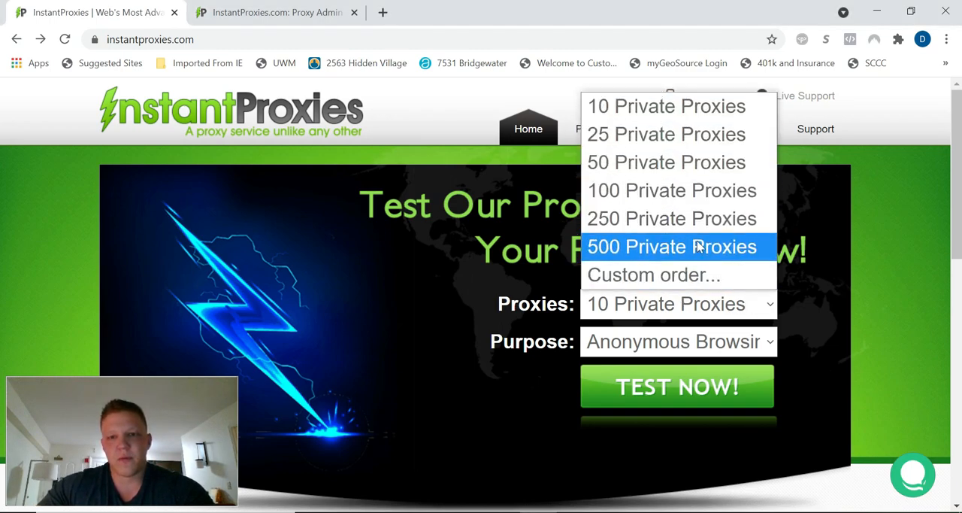
{"action": "mouse_move", "coordinate": [668, 119]}
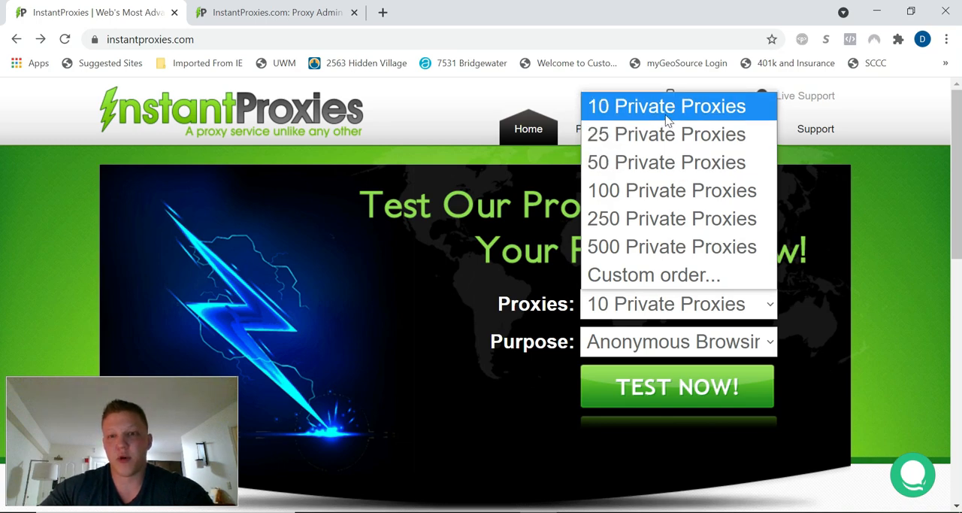
{"action": "left_click", "coordinate": [666, 106]}
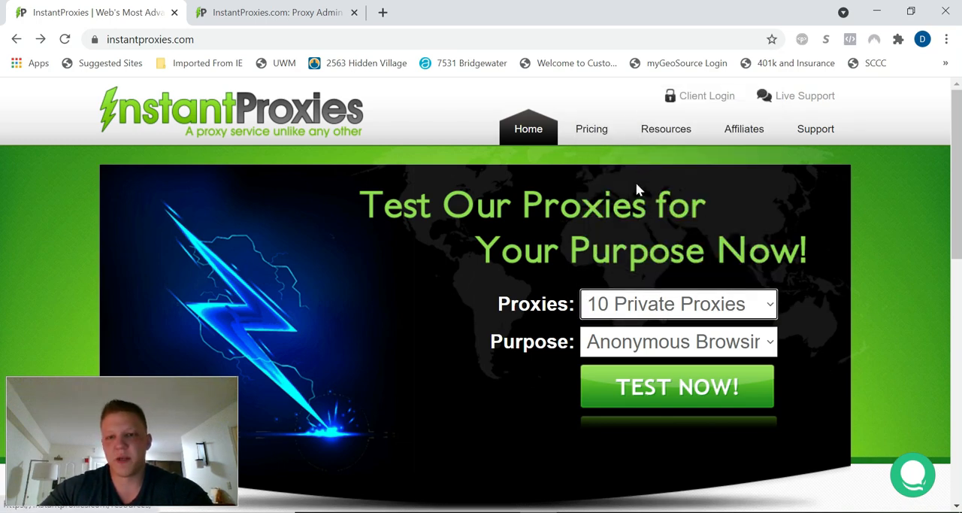
{"action": "mouse_move", "coordinate": [754, 345]}
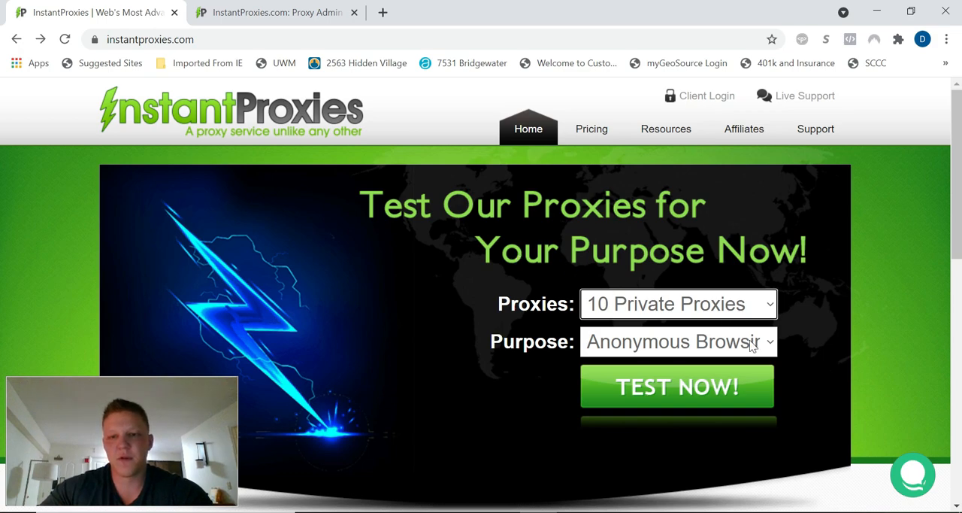
{"action": "left_click", "coordinate": [678, 341]}
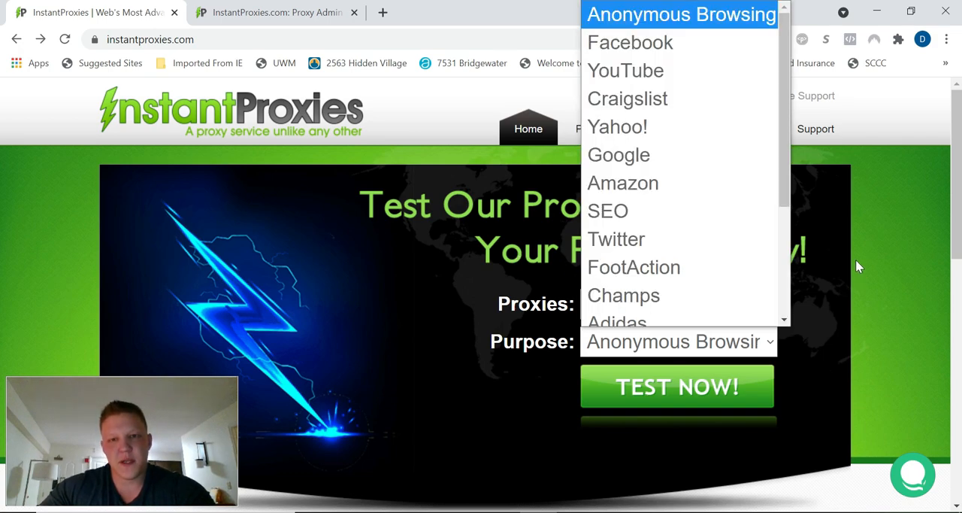
{"action": "mouse_move", "coordinate": [698, 272]}
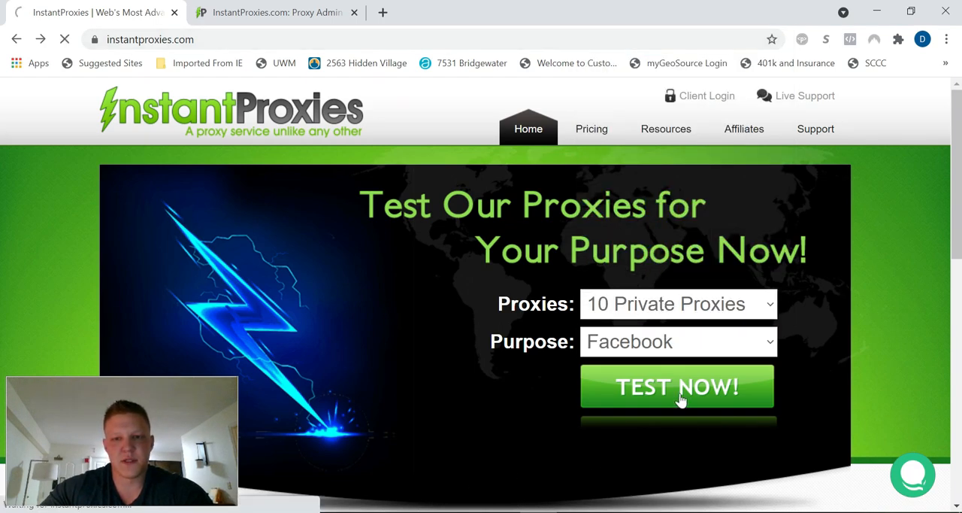
Choose Facebook as the purpose, start the test, and watch all 10 proxies report Test Passed
{"action": "left_click", "coordinate": [677, 386]}
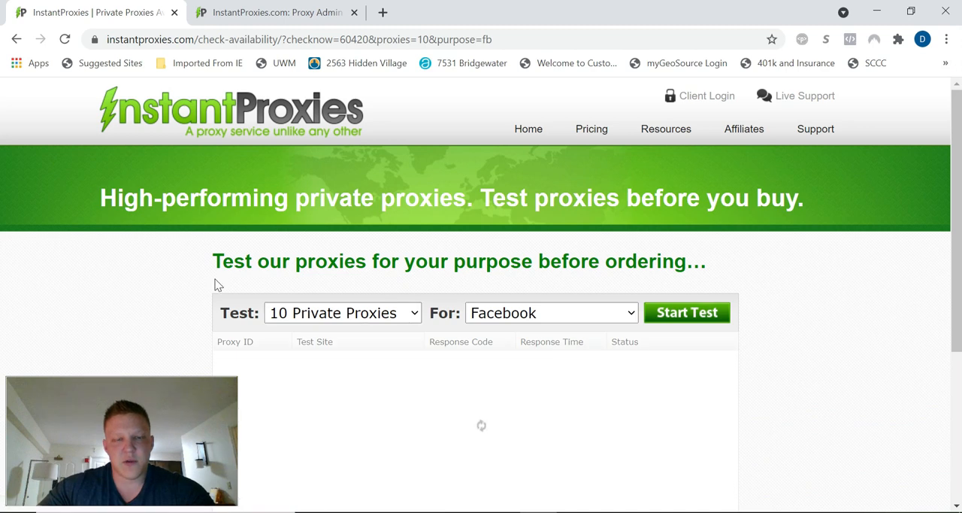
{"action": "left_click", "coordinate": [687, 312]}
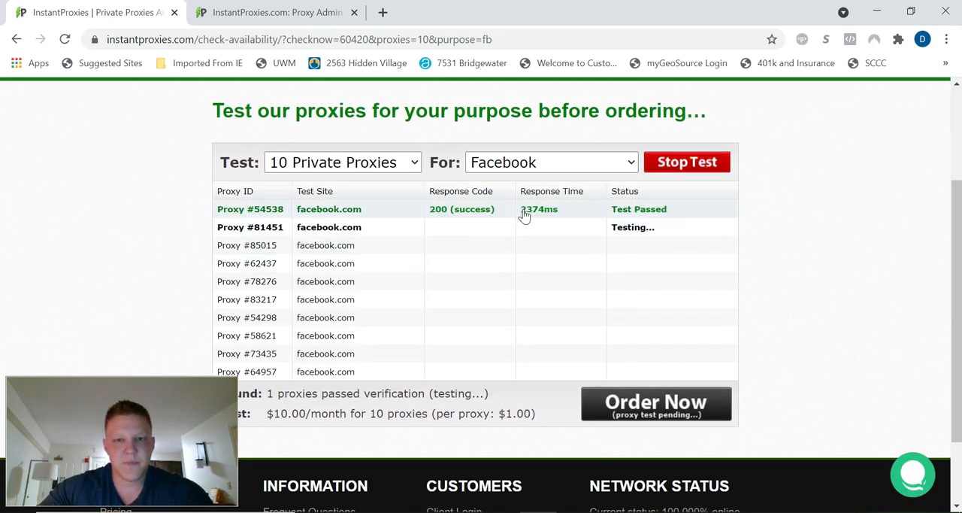
{"action": "mouse_move", "coordinate": [885, 252]}
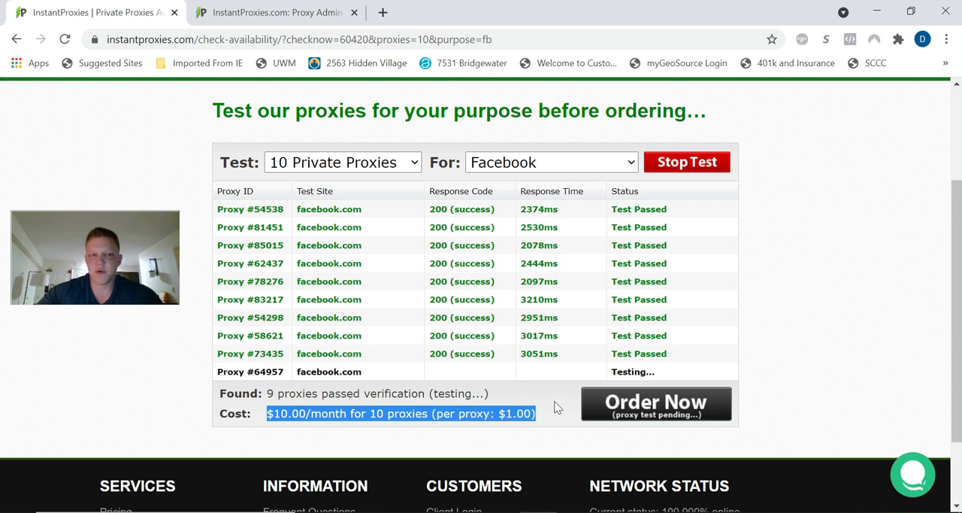
{"action": "mouse_move", "coordinate": [551, 414]}
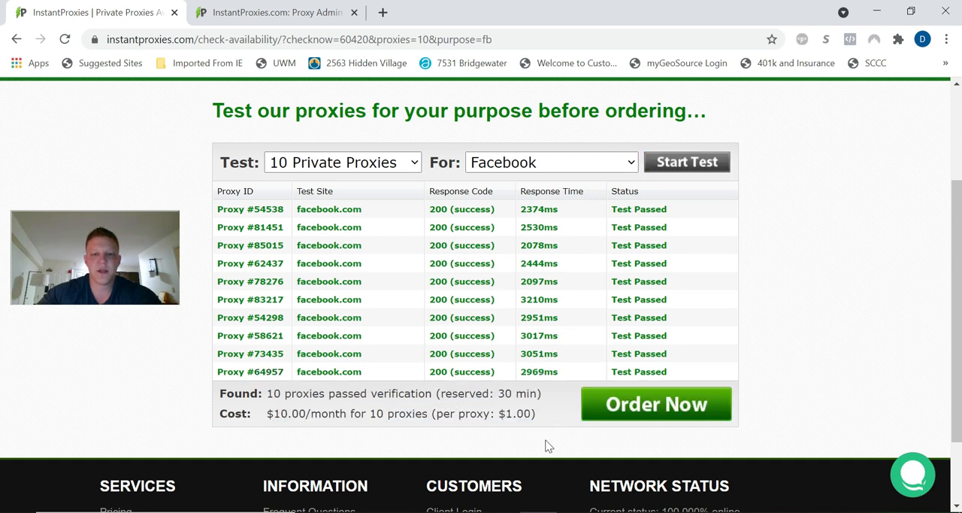
{"action": "mouse_move", "coordinate": [619, 395]}
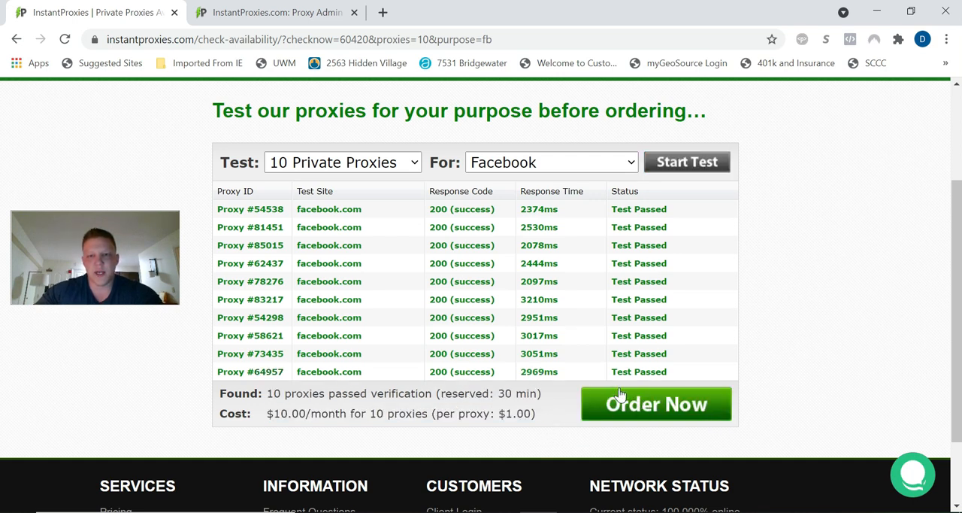
{"action": "scroll", "scroll_direction": "down", "scroll_amount": 3}
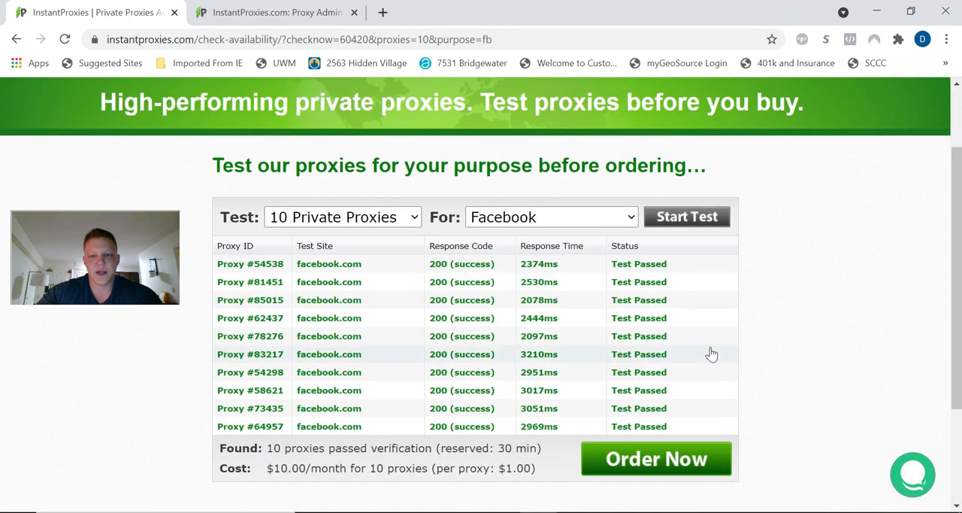
{"action": "scroll", "scroll_direction": "down", "scroll_amount": 3}
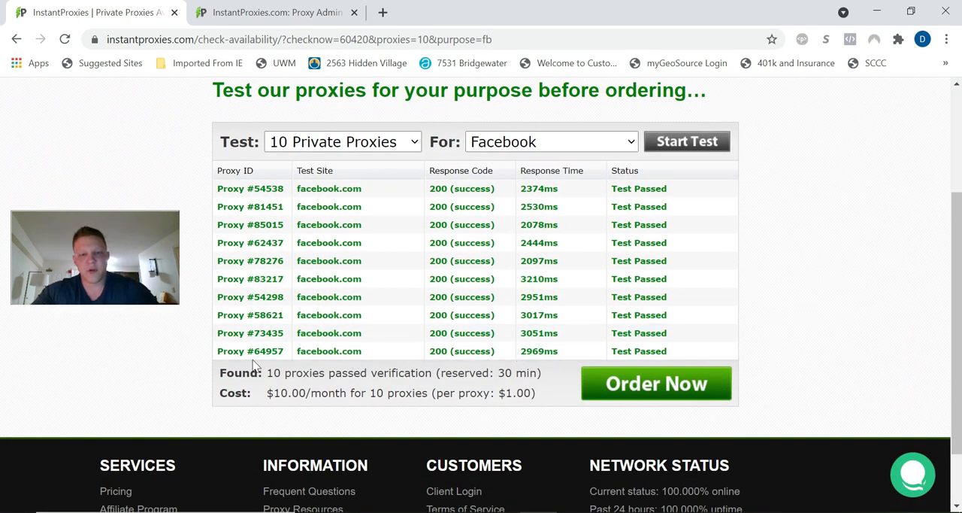
{"action": "mouse_move", "coordinate": [391, 268]}
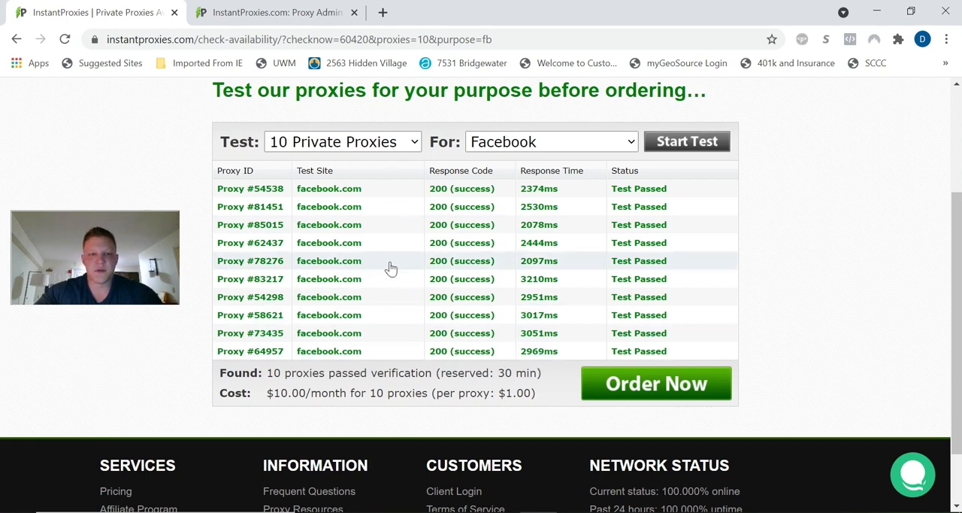
{"action": "scroll", "scroll_direction": "up", "scroll_amount": 3}
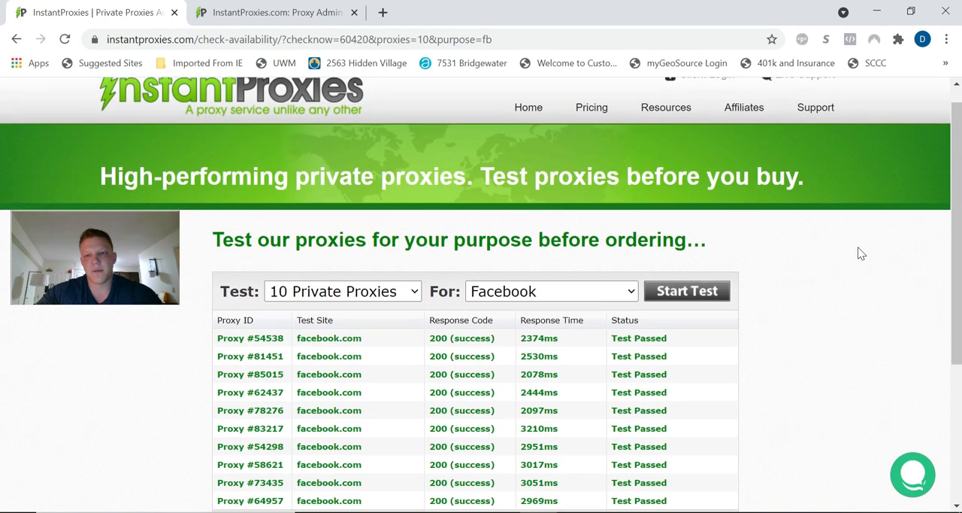
{"action": "scroll", "scroll_direction": "down", "scroll_amount": 3}
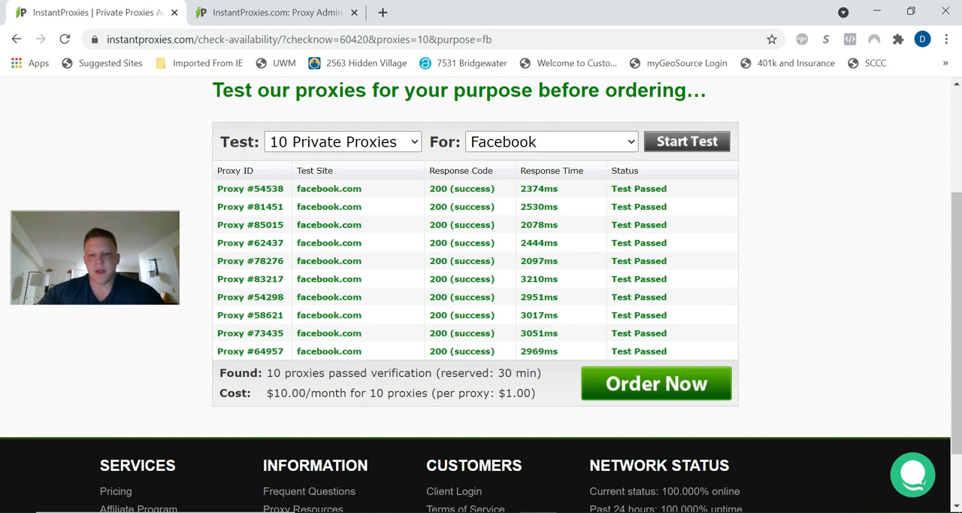
{"action": "mouse_move", "coordinate": [409, 421]}
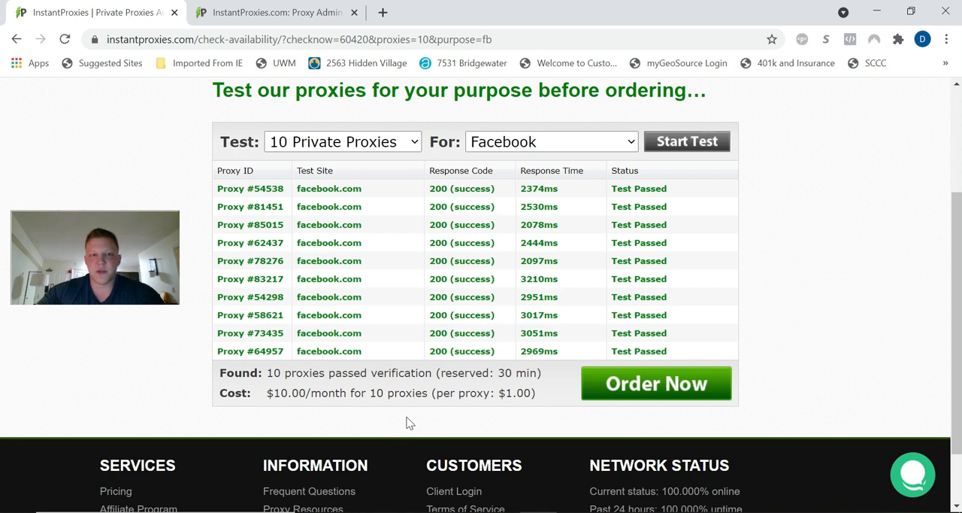
{"action": "mouse_move", "coordinate": [203, 220]}
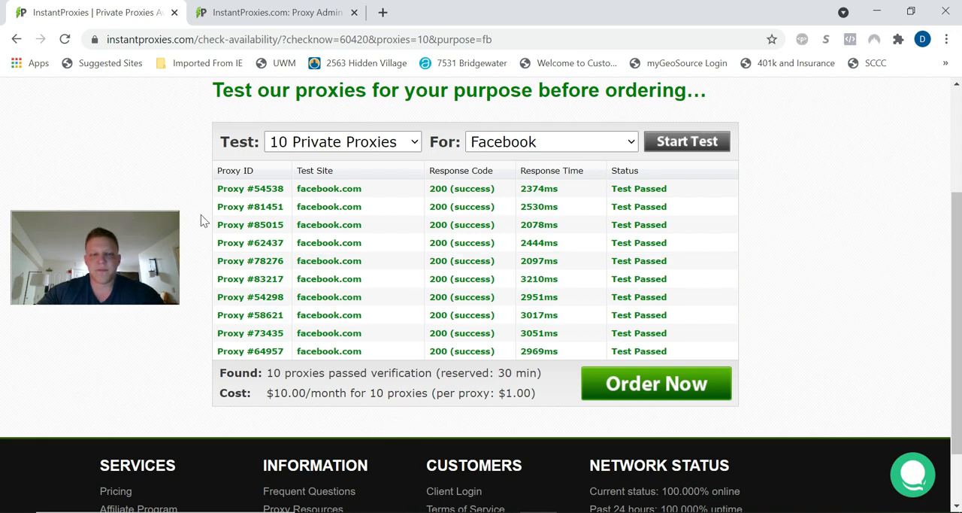
{"action": "mouse_move", "coordinate": [172, 168]}
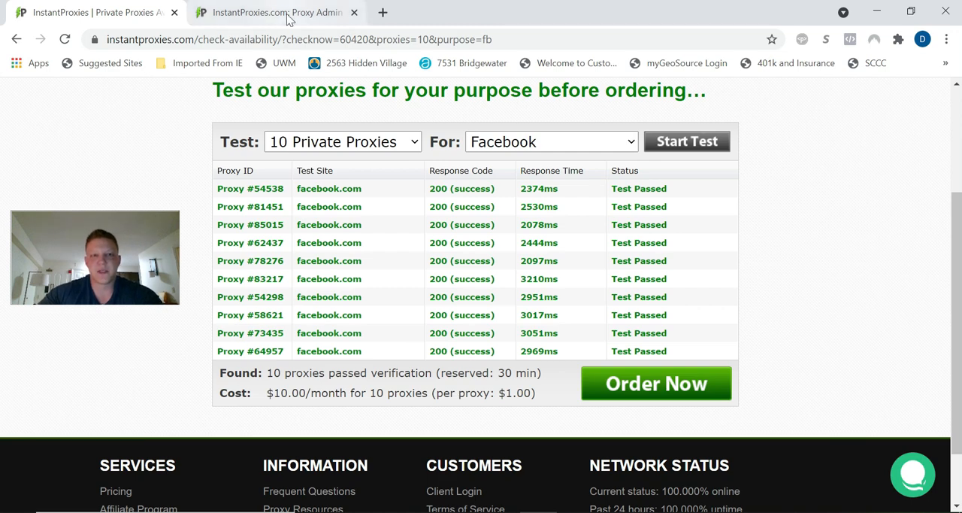
Sign in to the Proxy Admin Panel with the saved credentials and scroll to the Proxies and Authorized IPs boxes
{"action": "left_click", "coordinate": [271, 12]}
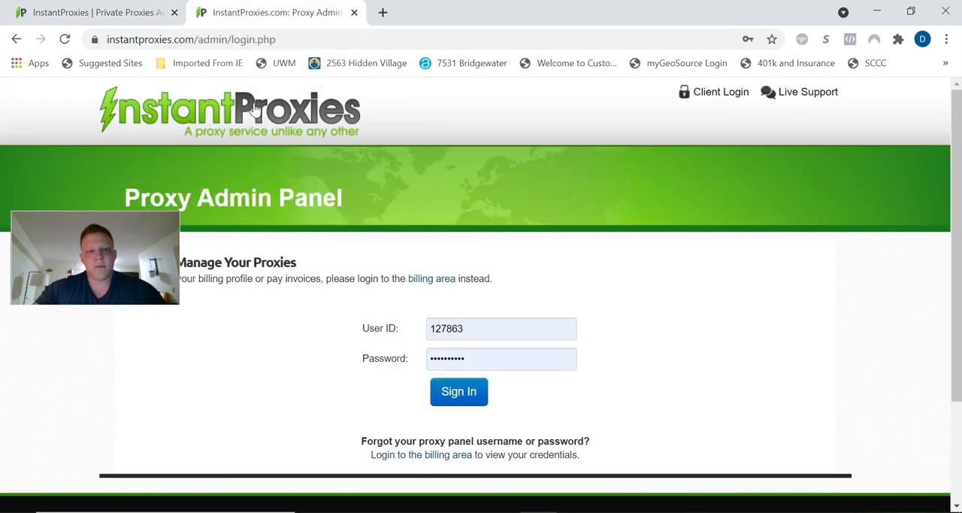
{"action": "scroll", "scroll_direction": "down", "scroll_amount": 3}
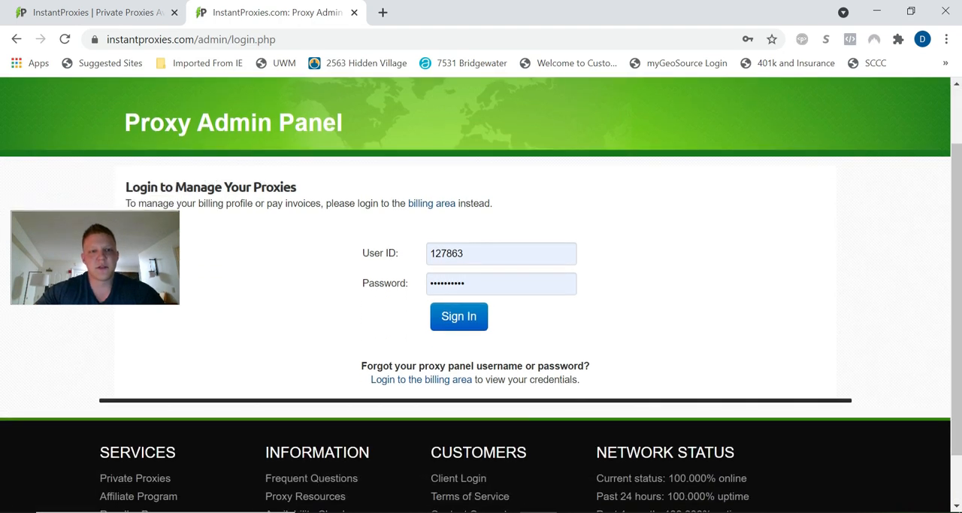
{"action": "mouse_move", "coordinate": [186, 149]}
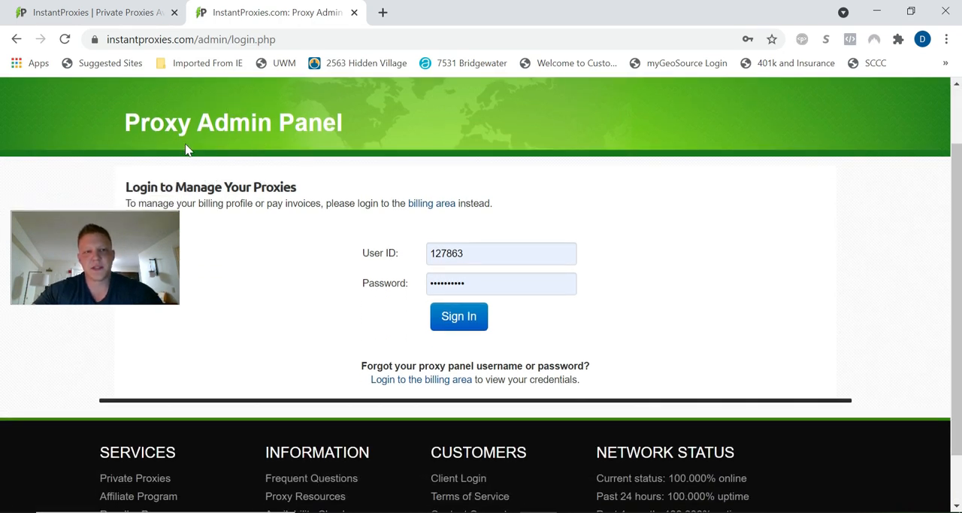
{"action": "left_click", "coordinate": [188, 39]}
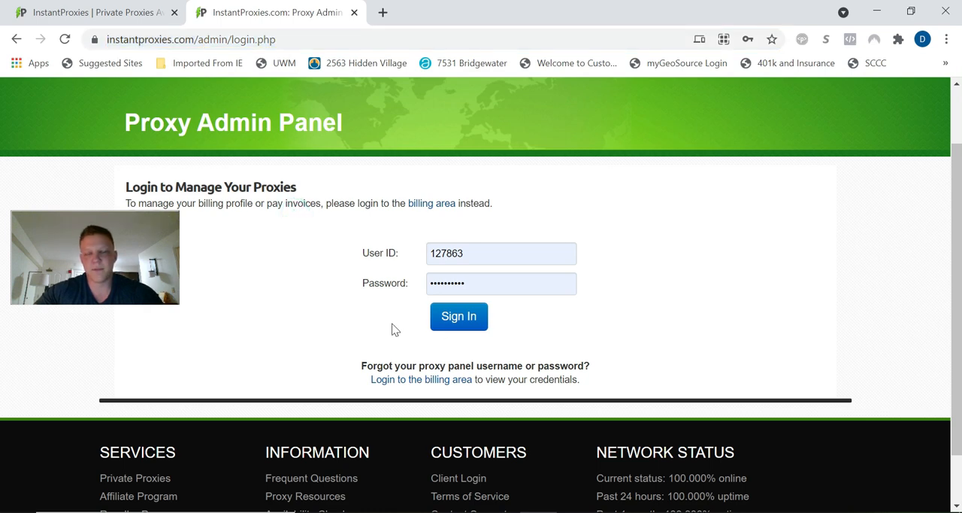
{"action": "left_click", "coordinate": [459, 316]}
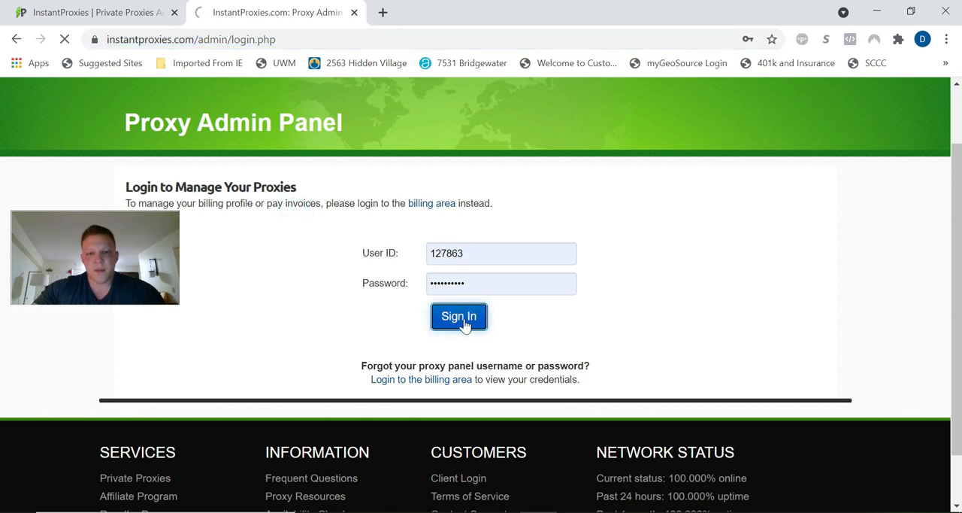
{"action": "left_click", "coordinate": [458, 316]}
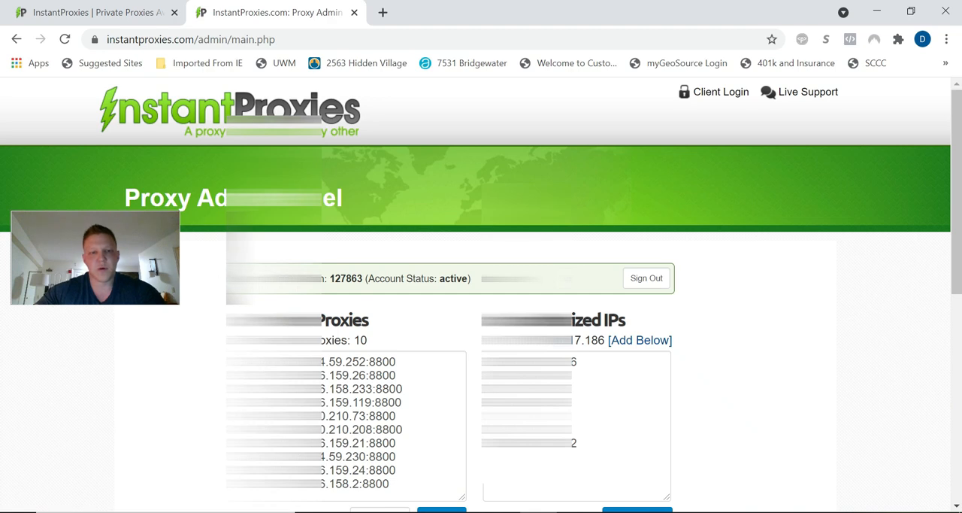
{"action": "scroll", "scroll_direction": "down", "scroll_amount": 3}
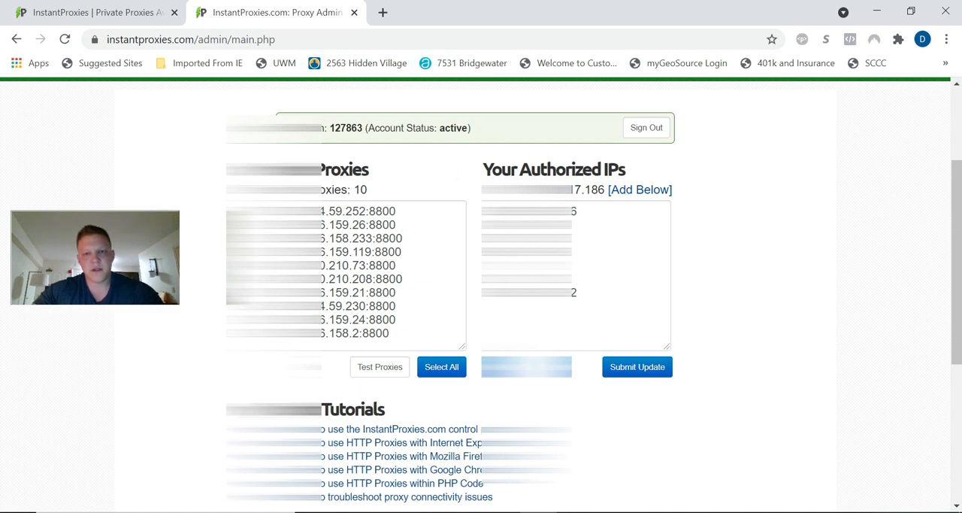
{"action": "mouse_move", "coordinate": [620, 164]}
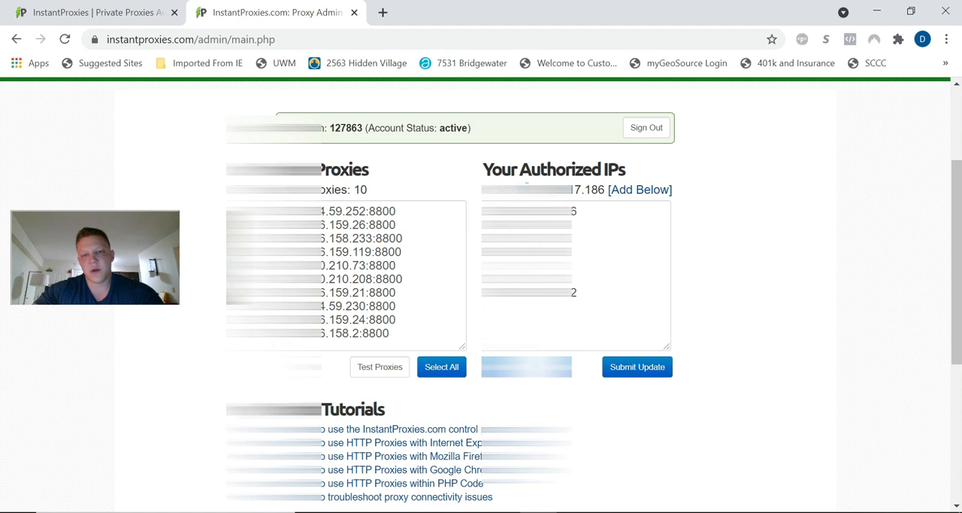
{"action": "mouse_move", "coordinate": [640, 190]}
{"action": "type", "text": "cmd"}
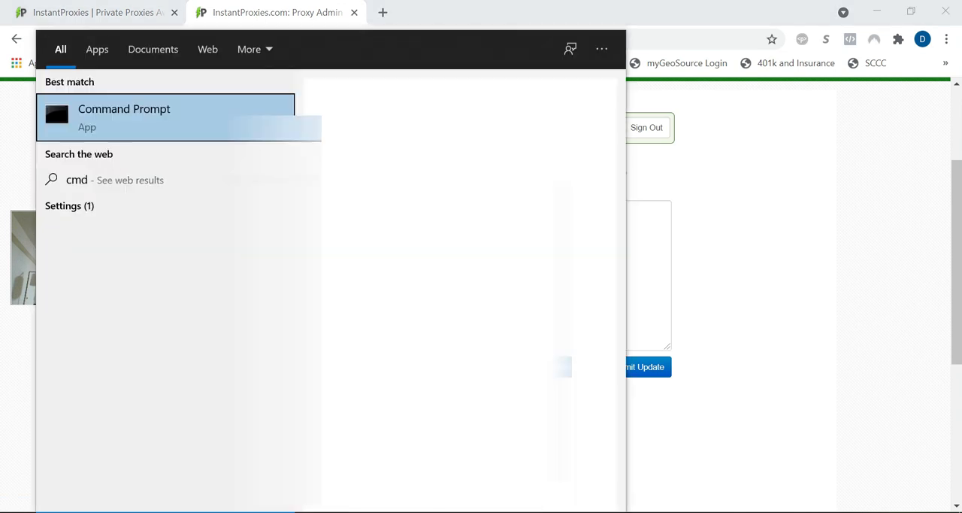
Run ipconfig in Command Prompt to show the network adapters' IPv4 and IPv6 addresses
{"action": "left_click", "coordinate": [123, 117]}
{"action": "type", "text": "ipcon"}
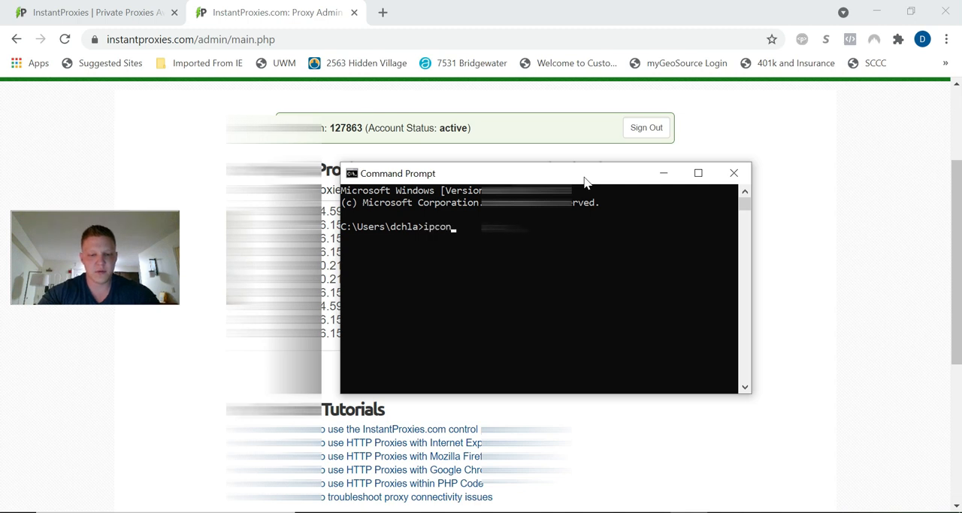
{"action": "key", "text": "Enter"}
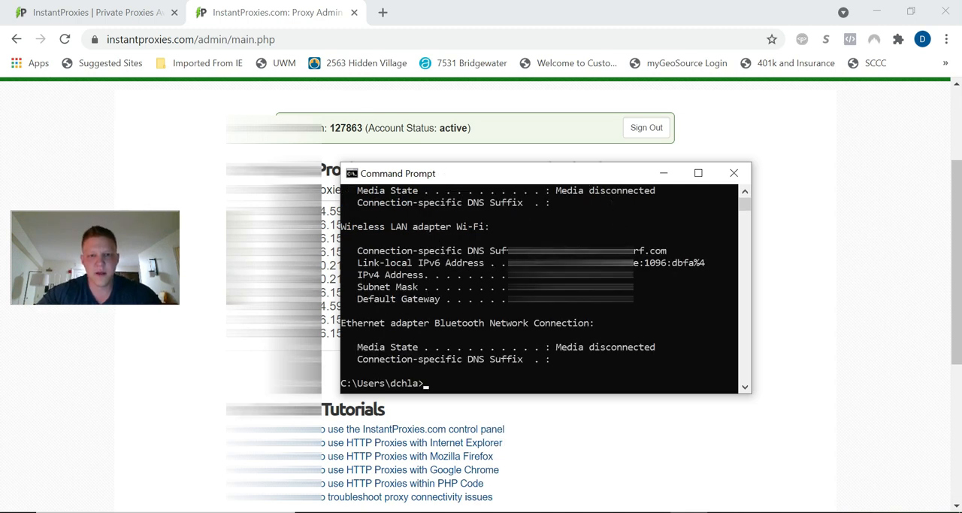
{"action": "left_click", "coordinate": [557, 274]}
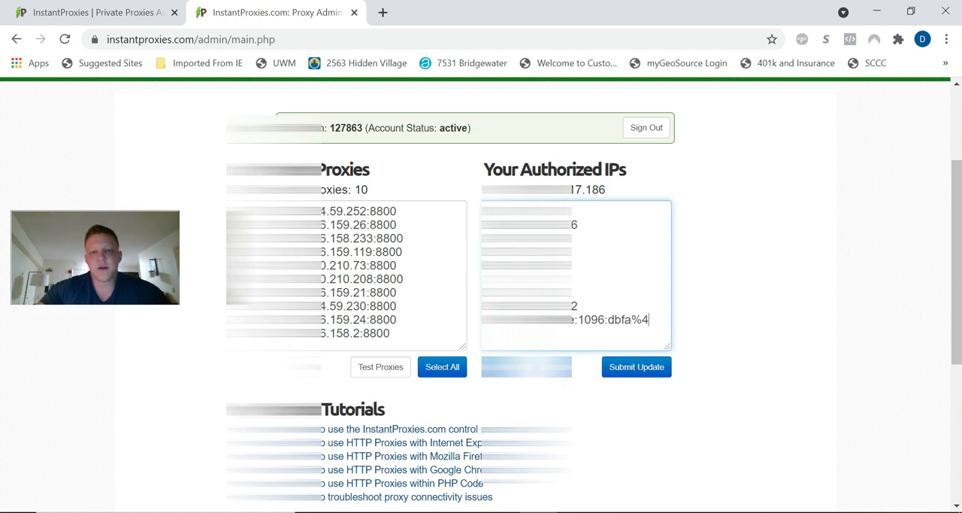
{"action": "mouse_move", "coordinate": [755, 211]}
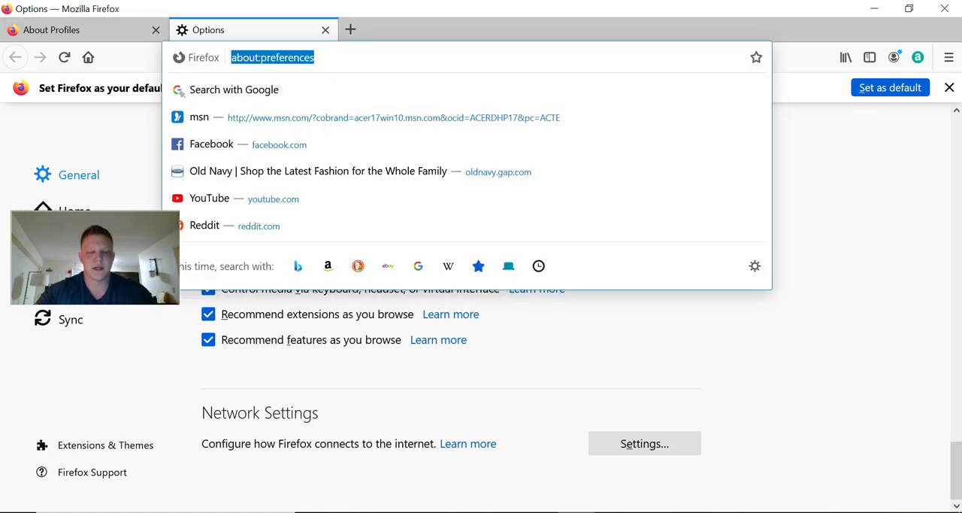
{"action": "type", "text": "about:performance"}
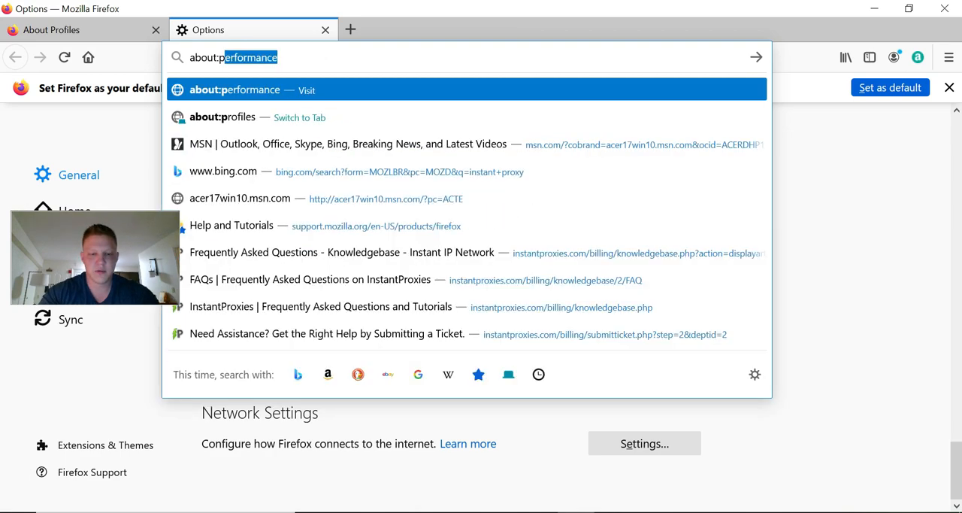
{"action": "type", "text": "about:profiles"}
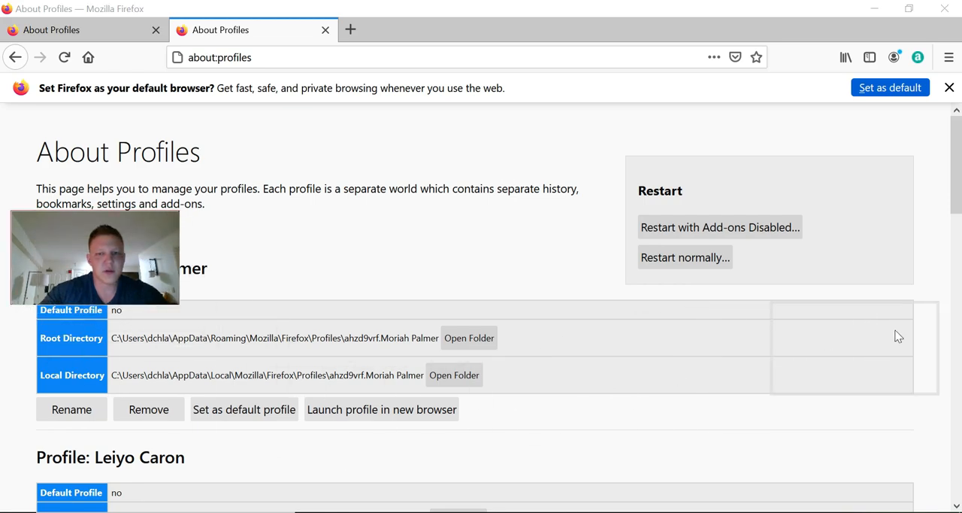
{"action": "scroll", "scroll_direction": "down", "scroll_amount": 3}
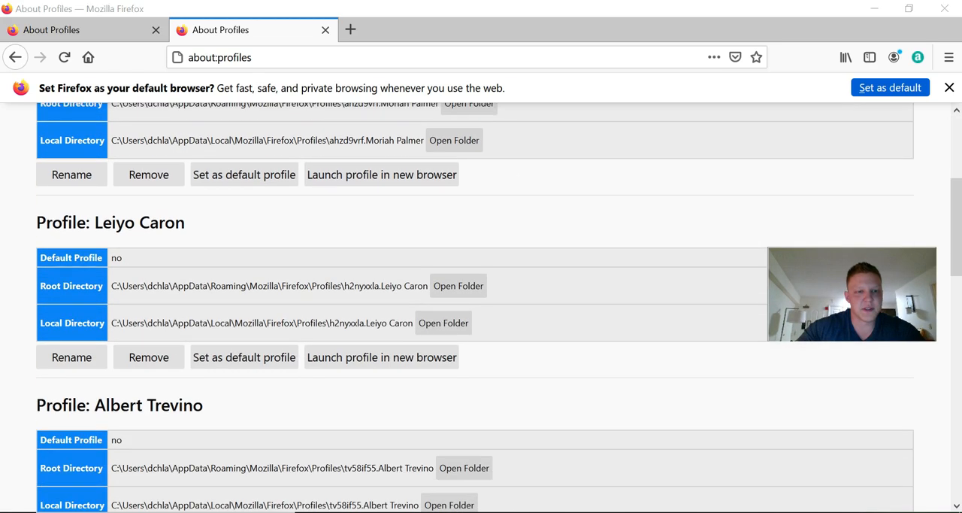
{"action": "scroll", "scroll_direction": "down", "scroll_amount": 3}
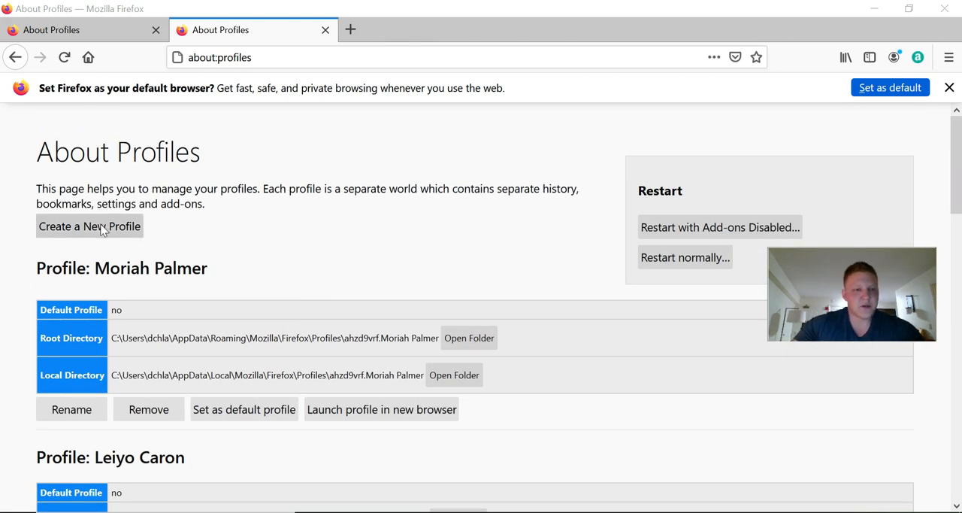
Create a new profile named David Example through the Create Profile Wizard
{"action": "left_click", "coordinate": [89, 226]}
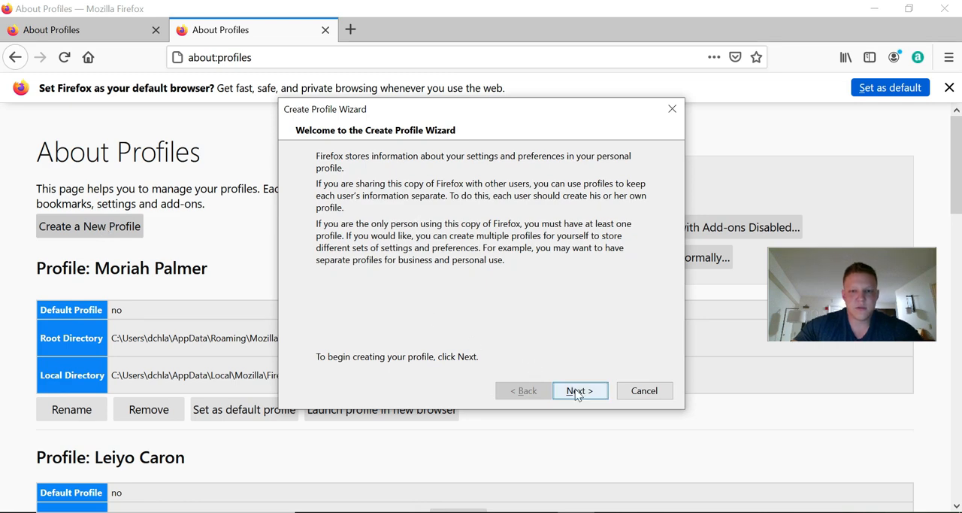
{"action": "left_click", "coordinate": [581, 391]}
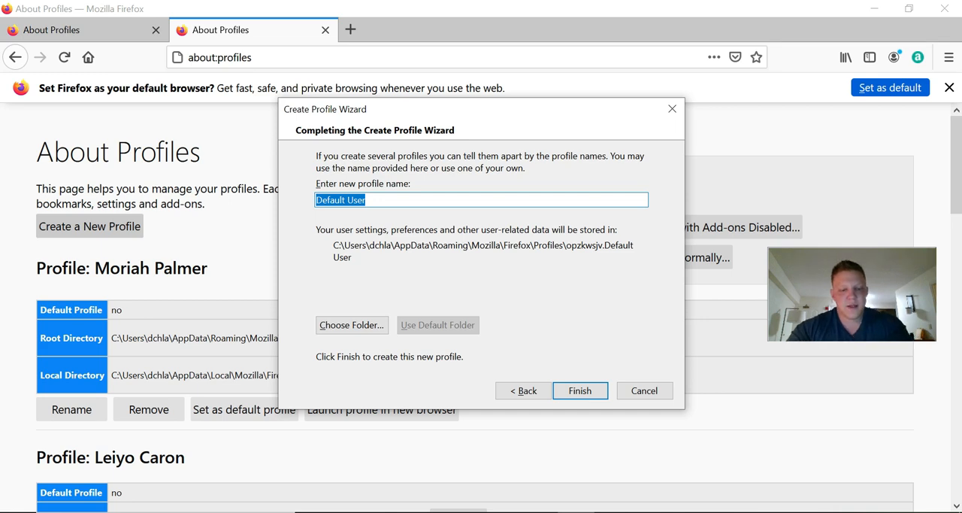
{"action": "type", "text": "D"}
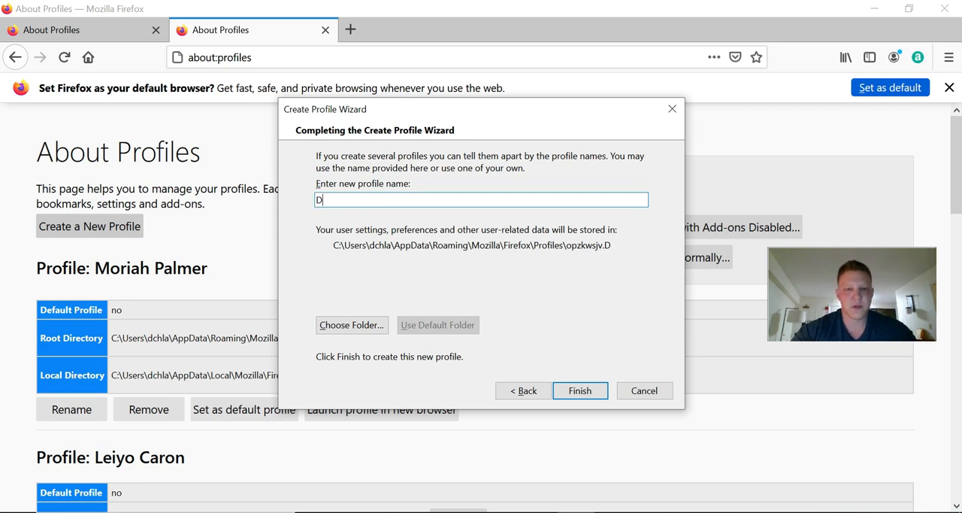
{"action": "type", "text": "avid Example"}
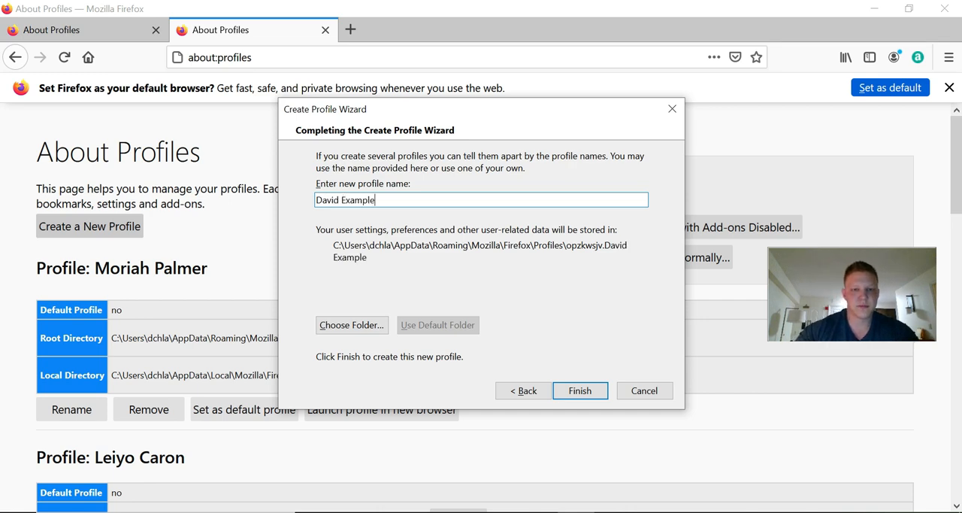
{"action": "left_click", "coordinate": [580, 391]}
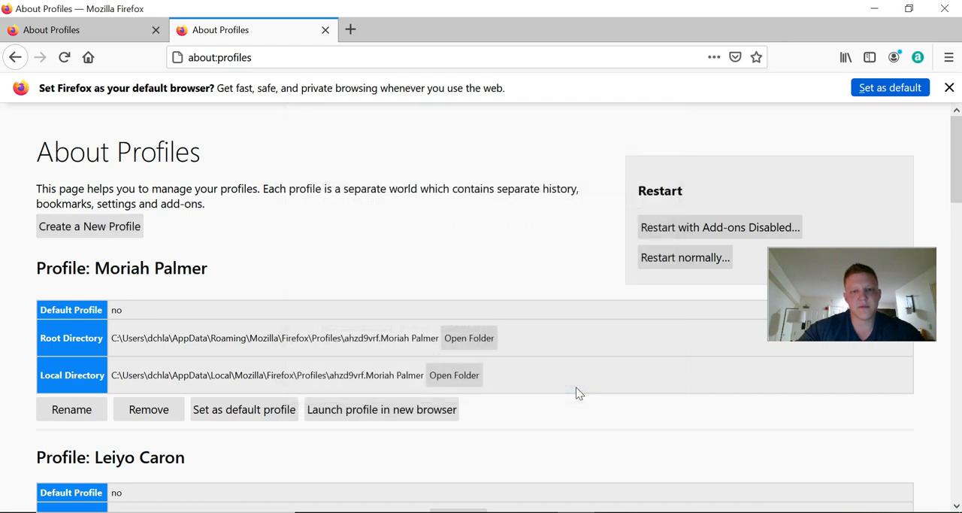
Launch the David Example profile in a new browser window and show its About Profiles page
{"action": "scroll", "scroll_direction": "down", "scroll_amount": 3}
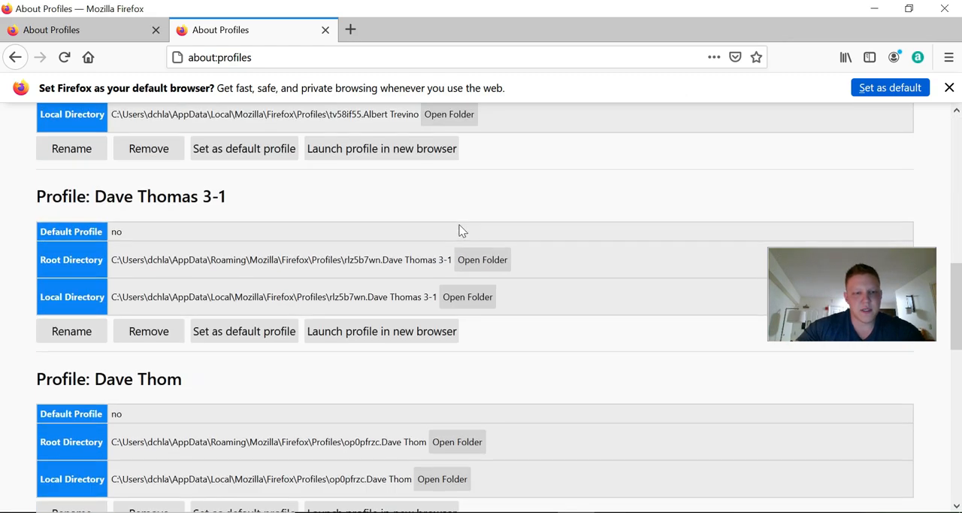
{"action": "scroll", "scroll_direction": "down", "scroll_amount": 3}
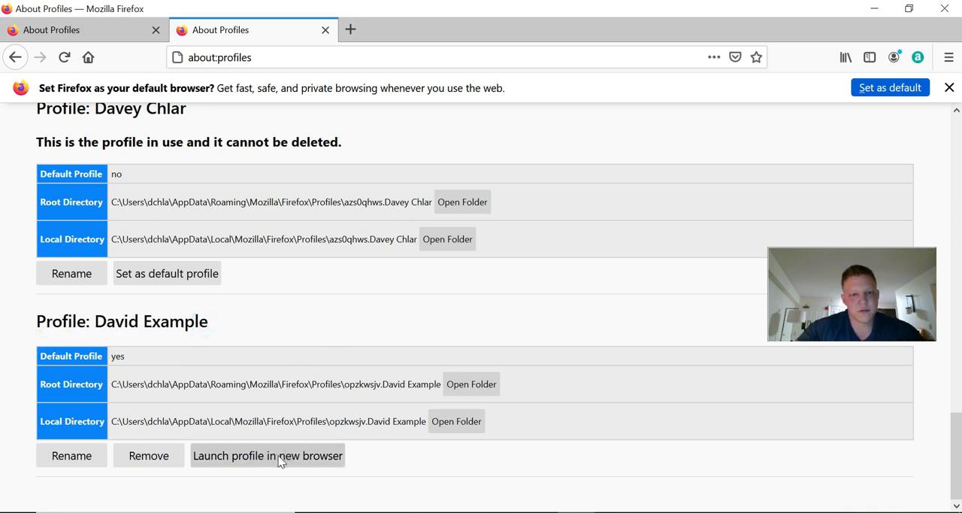
{"action": "left_click", "coordinate": [267, 454]}
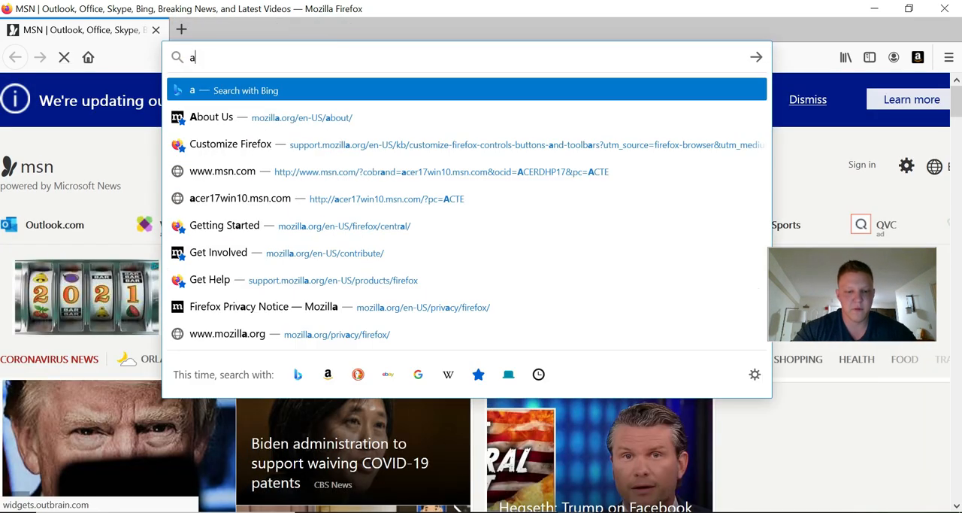
{"action": "type", "text": "about:profiles"}
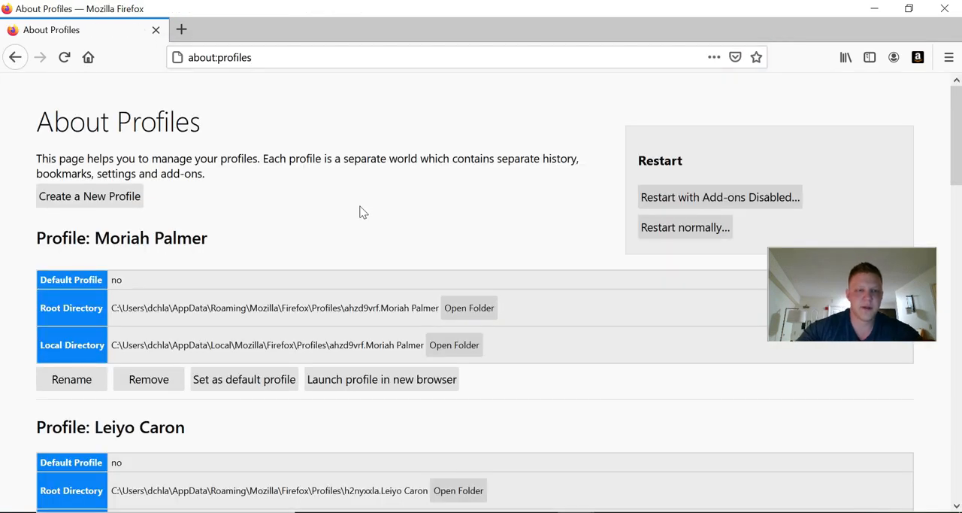
{"action": "scroll", "scroll_direction": "down", "scroll_amount": 3}
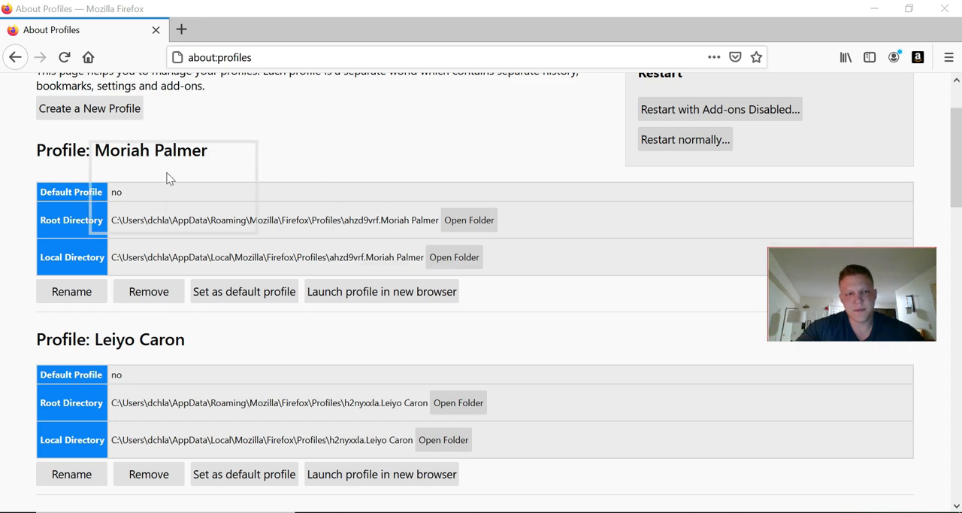
Reach Connection Settings from the Options page's Network Settings section
{"action": "left_click", "coordinate": [949, 57]}
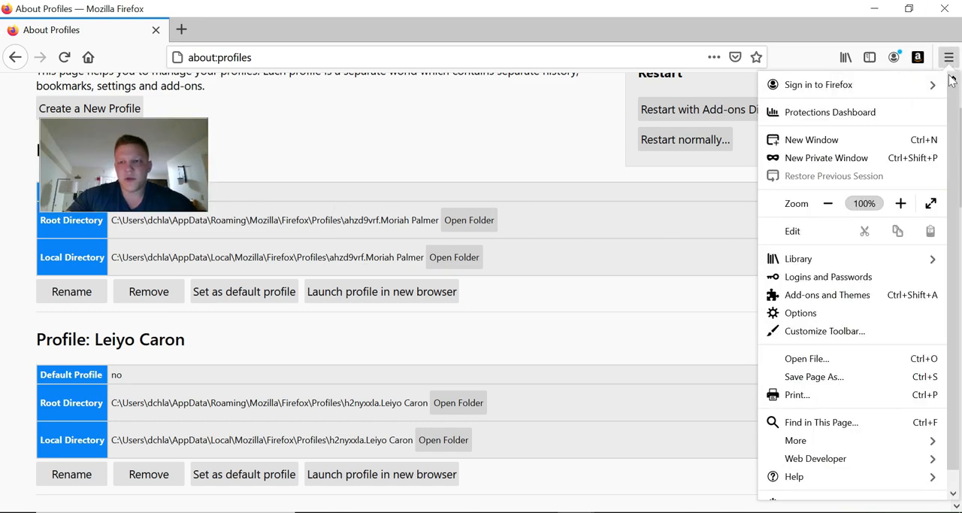
{"action": "mouse_move", "coordinate": [799, 259]}
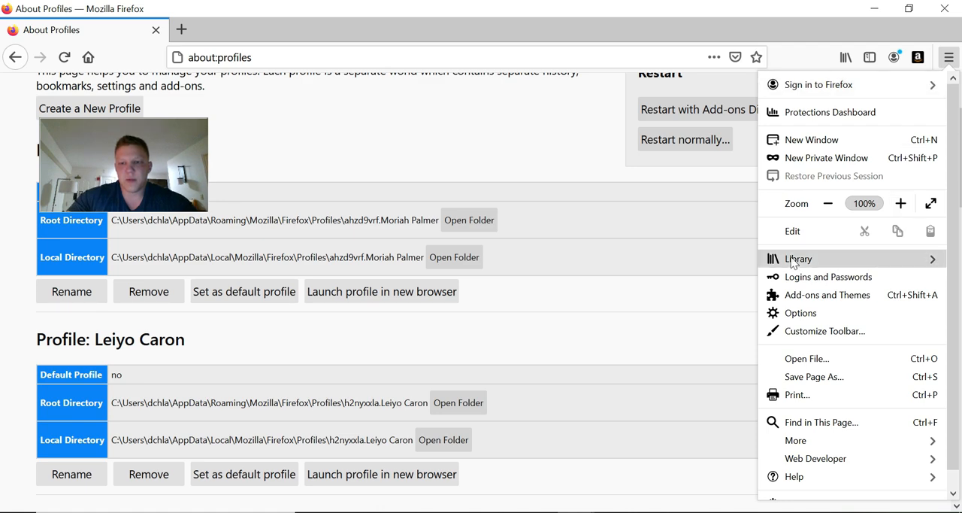
{"action": "left_click", "coordinate": [800, 313]}
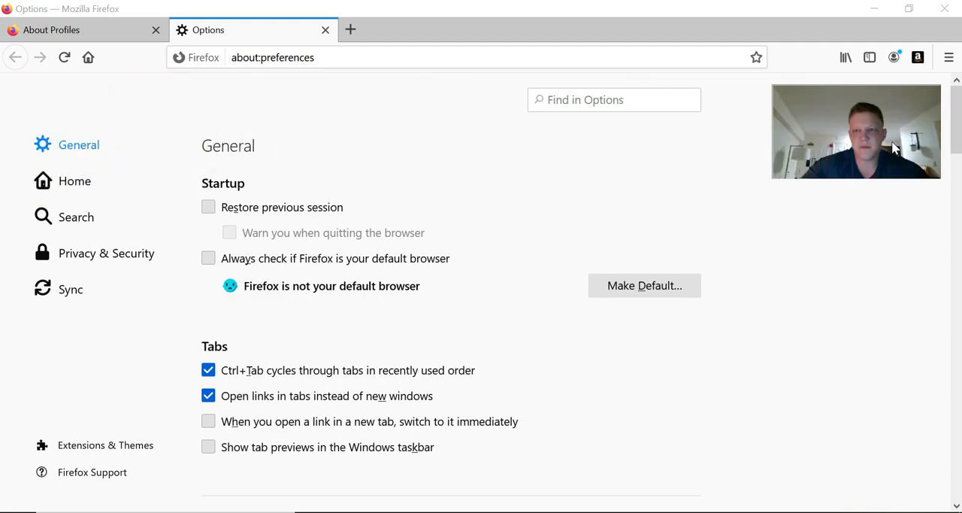
{"action": "scroll", "scroll_direction": "down", "scroll_amount": 3}
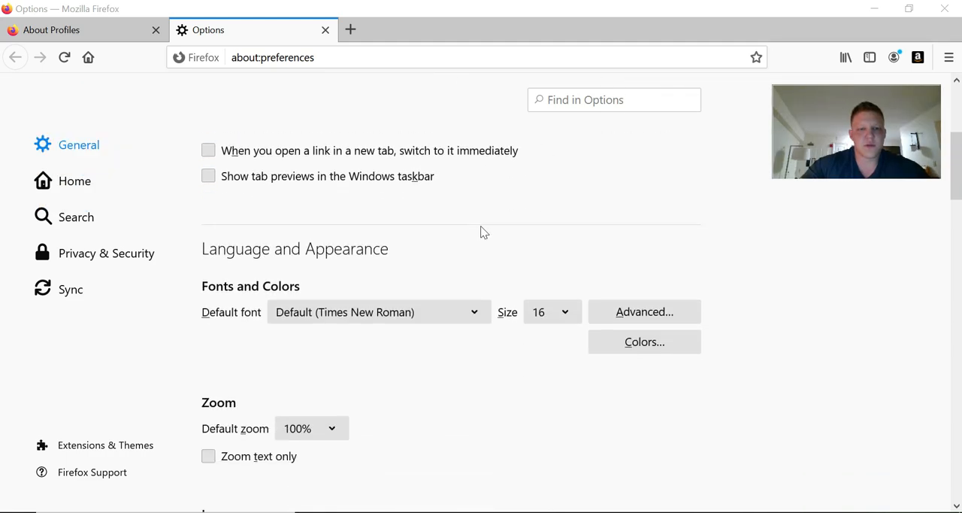
{"action": "scroll", "scroll_direction": "down", "scroll_amount": 3}
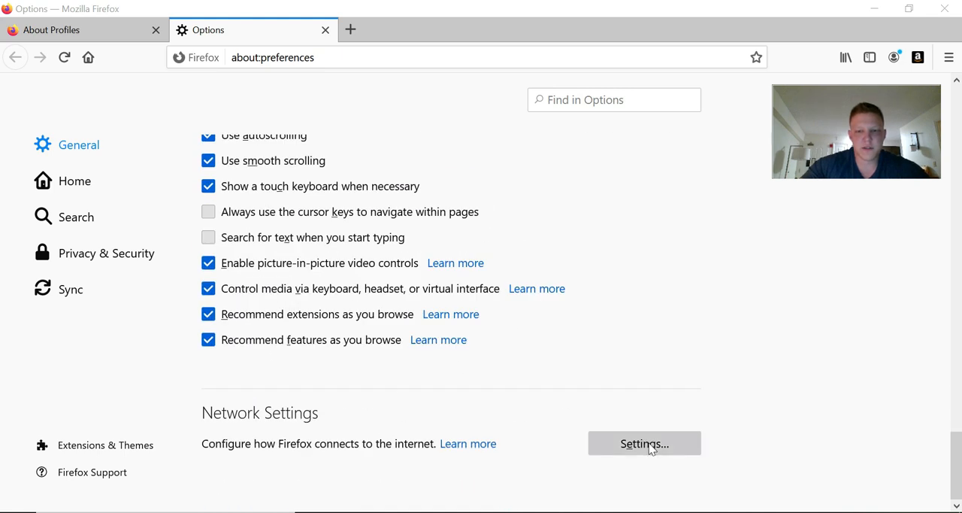
{"action": "left_click", "coordinate": [643, 442]}
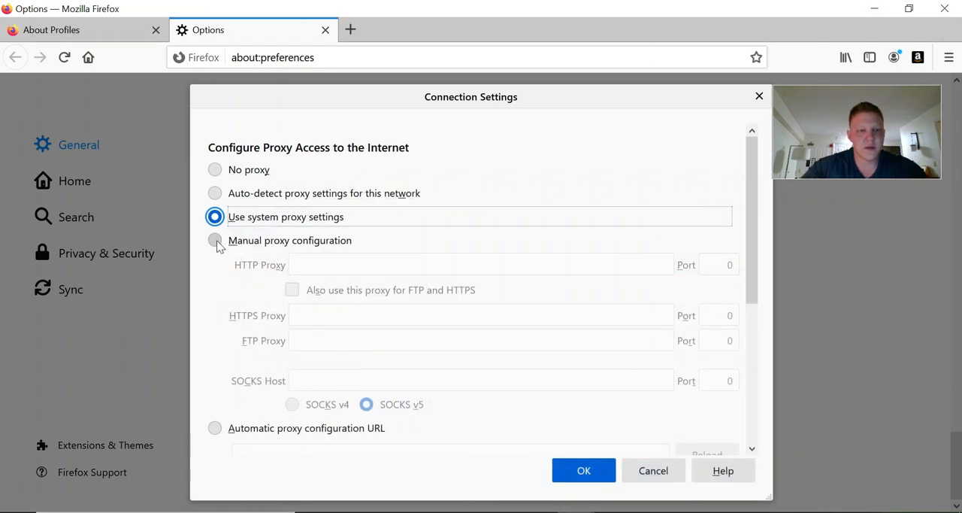
Switch to manual proxy configuration with the HTTP proxy on port 8800 and confirm with OK
{"action": "left_click", "coordinate": [214, 241]}
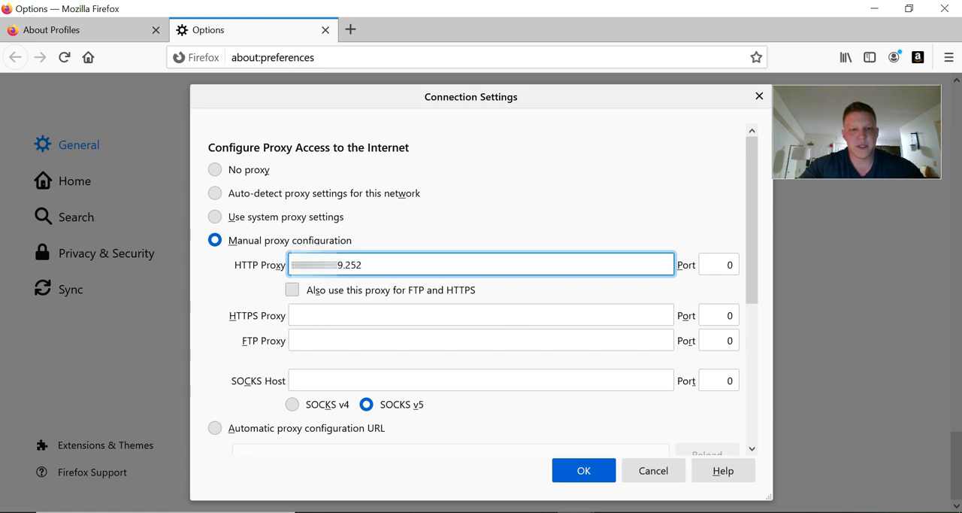
{"action": "left_click", "coordinate": [718, 265]}
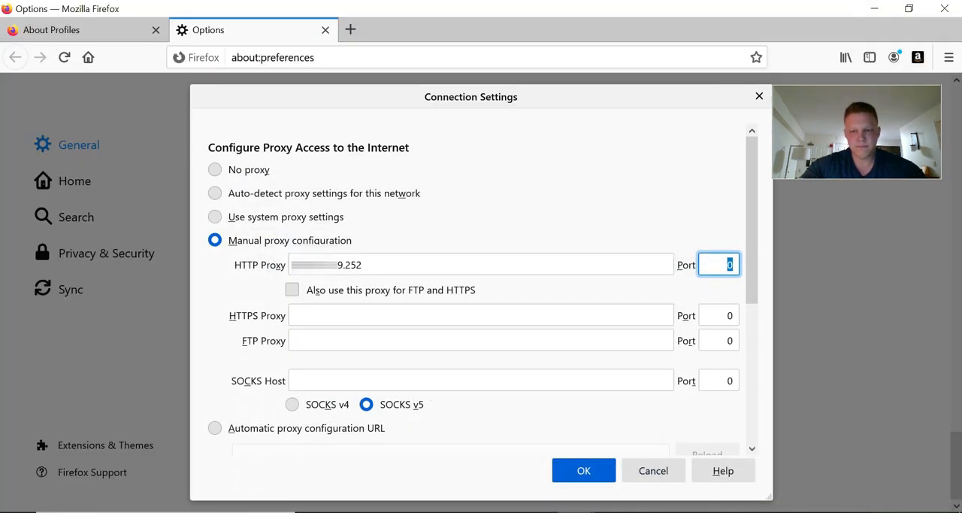
{"action": "type", "text": "8800"}
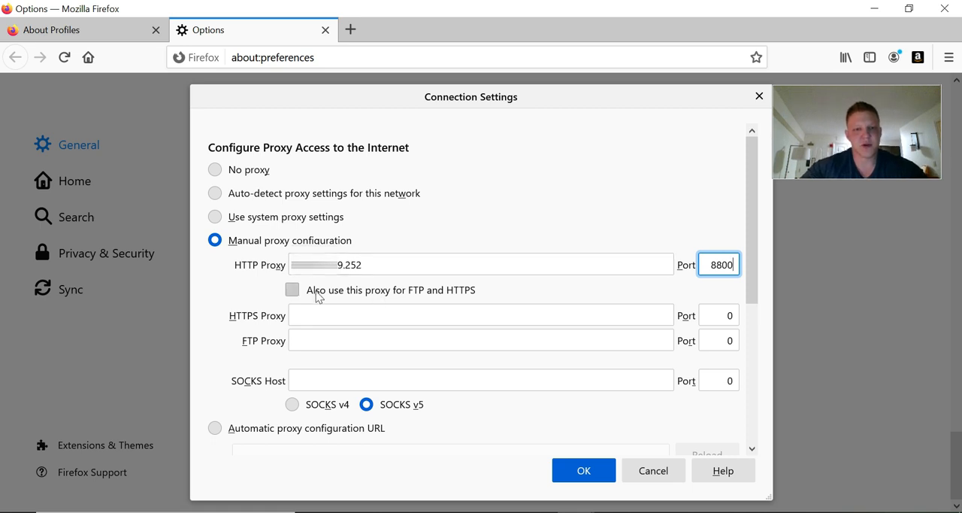
{"action": "left_click", "coordinate": [292, 290]}
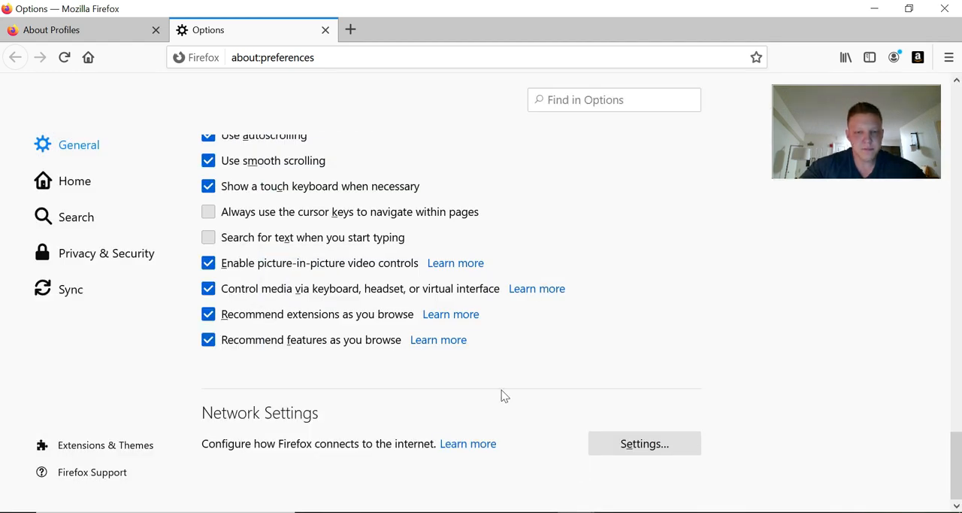
{"action": "mouse_move", "coordinate": [454, 284]}
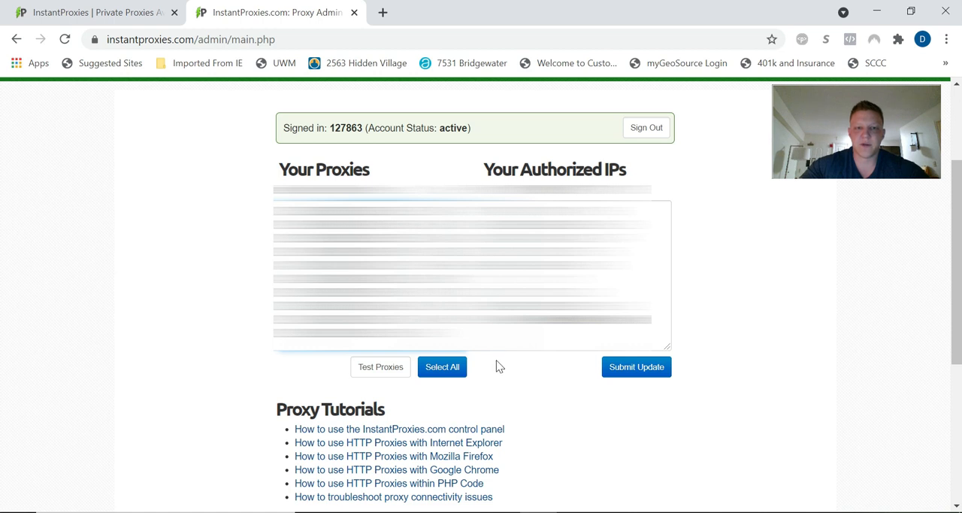
{"action": "mouse_move", "coordinate": [538, 403]}
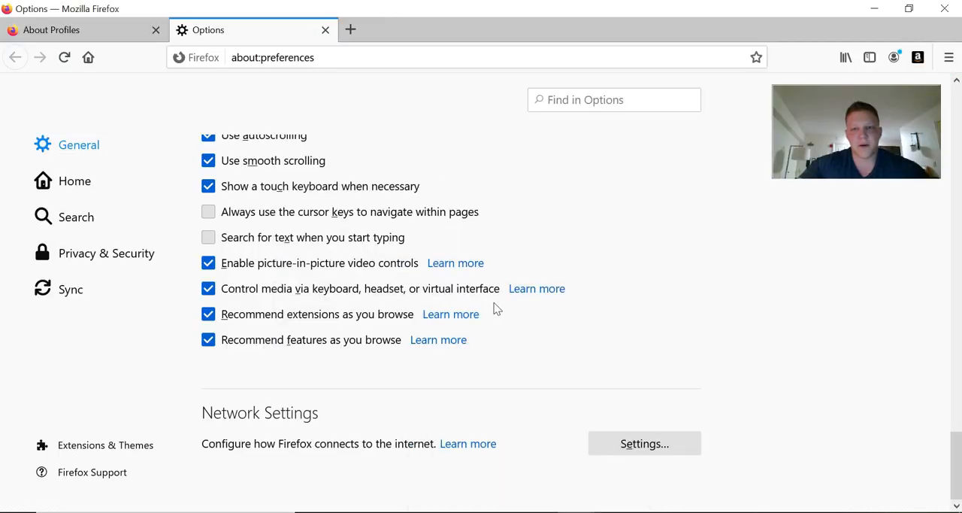
{"action": "mouse_move", "coordinate": [331, 153]}
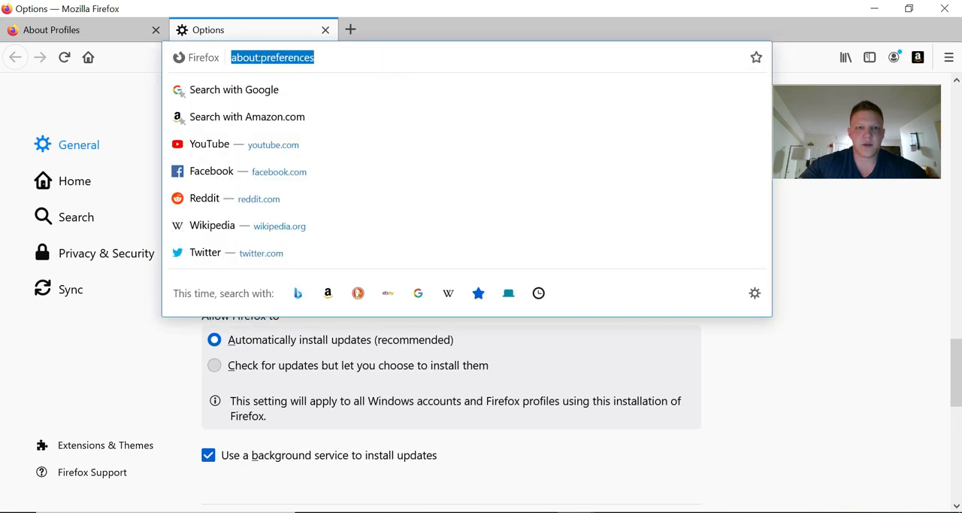
{"action": "mouse_move", "coordinate": [420, 176]}
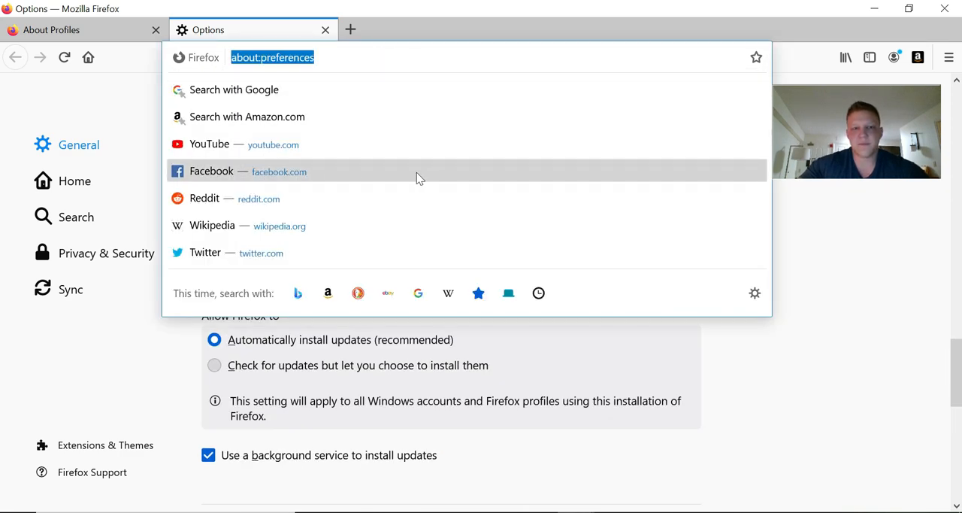
{"action": "mouse_move", "coordinate": [375, 175]}
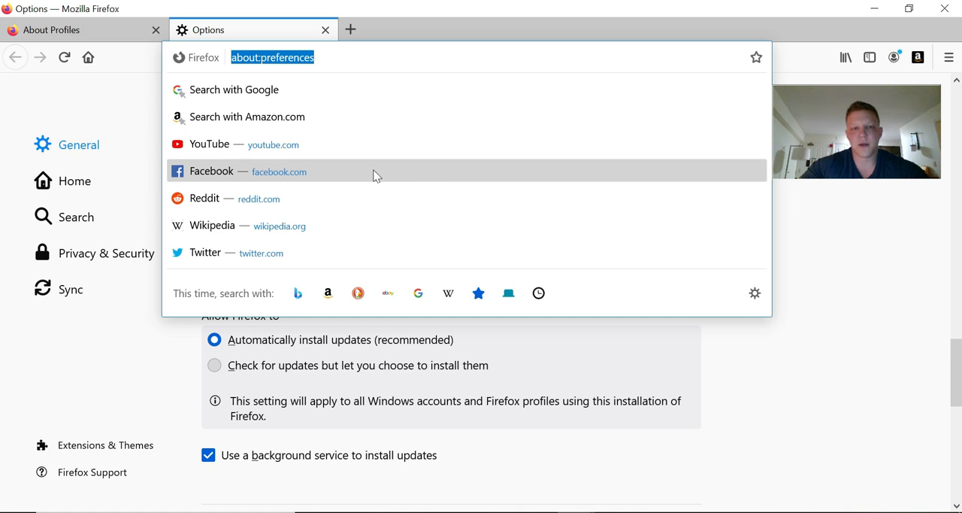
{"action": "mouse_move", "coordinate": [691, 385]}
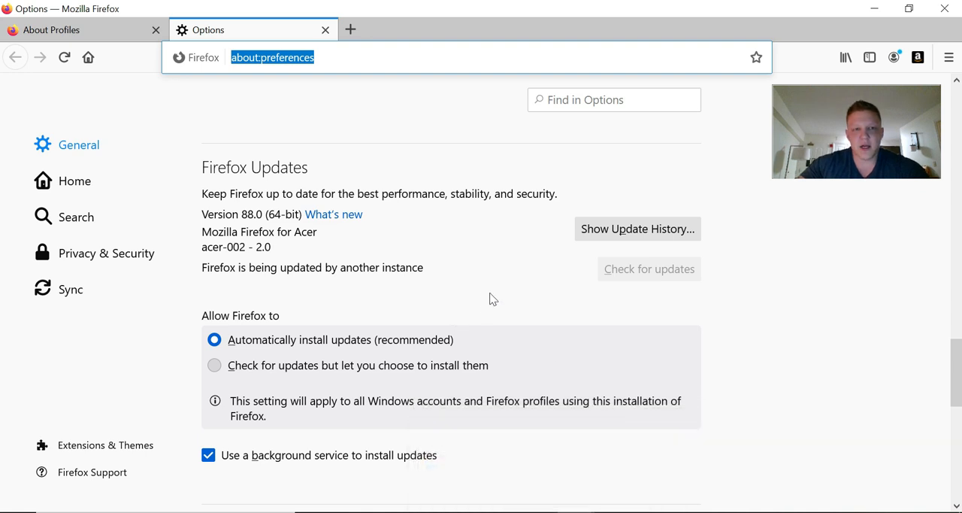
{"action": "mouse_move", "coordinate": [393, 183]}
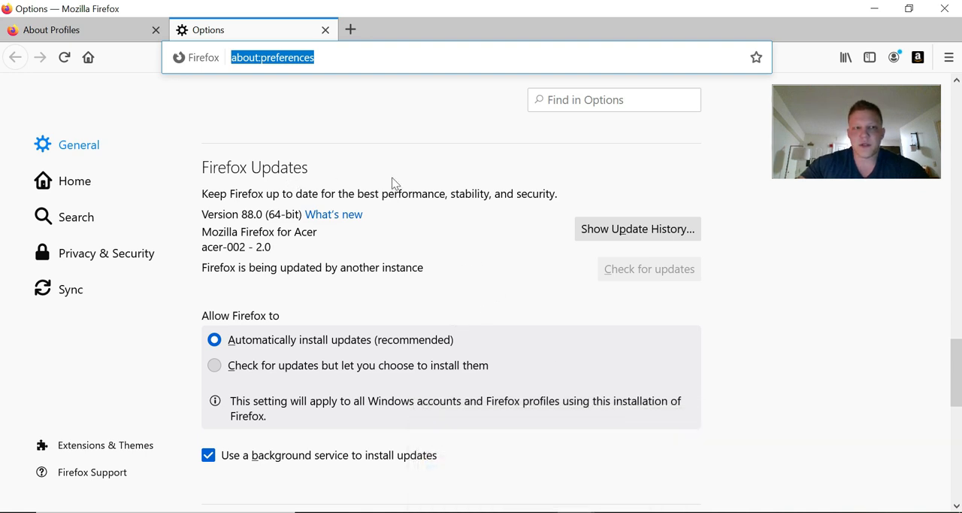
{"action": "mouse_move", "coordinate": [588, 391]}
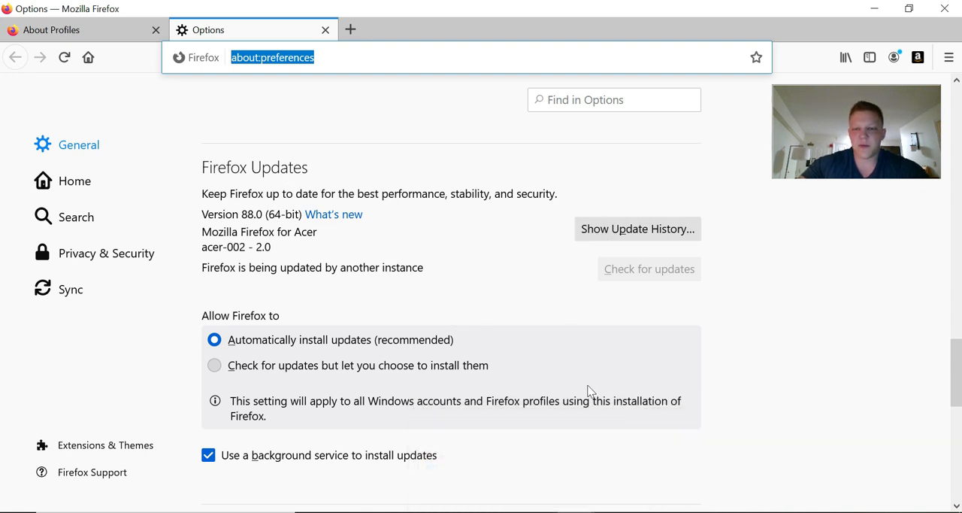
{"action": "mouse_move", "coordinate": [740, 358]}
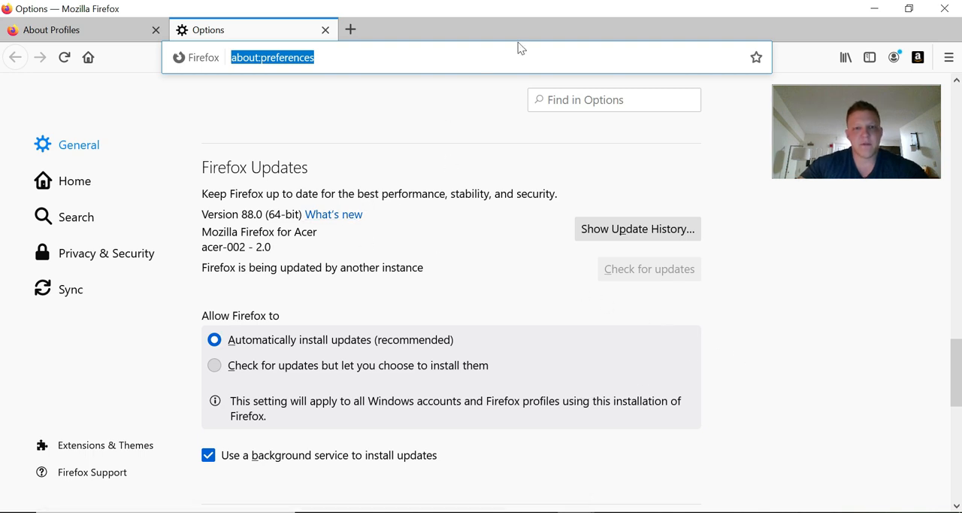
{"action": "mouse_move", "coordinate": [538, 16]}
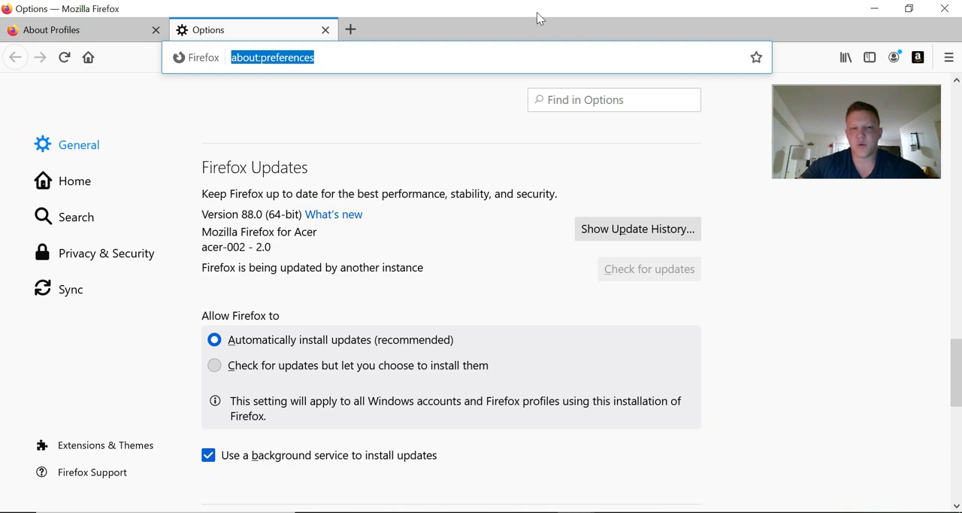
{"action": "left_click", "coordinate": [75, 30]}
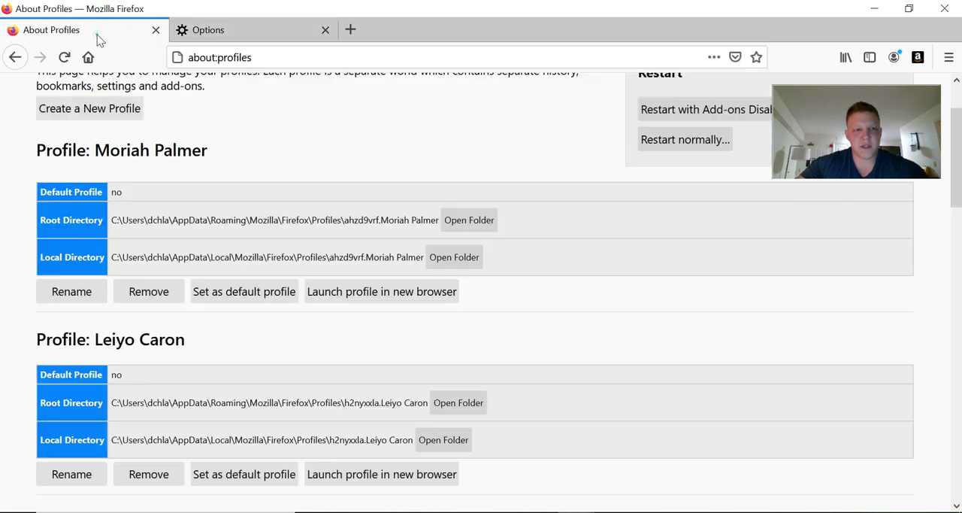
{"action": "scroll", "scroll_direction": "down", "scroll_amount": 3}
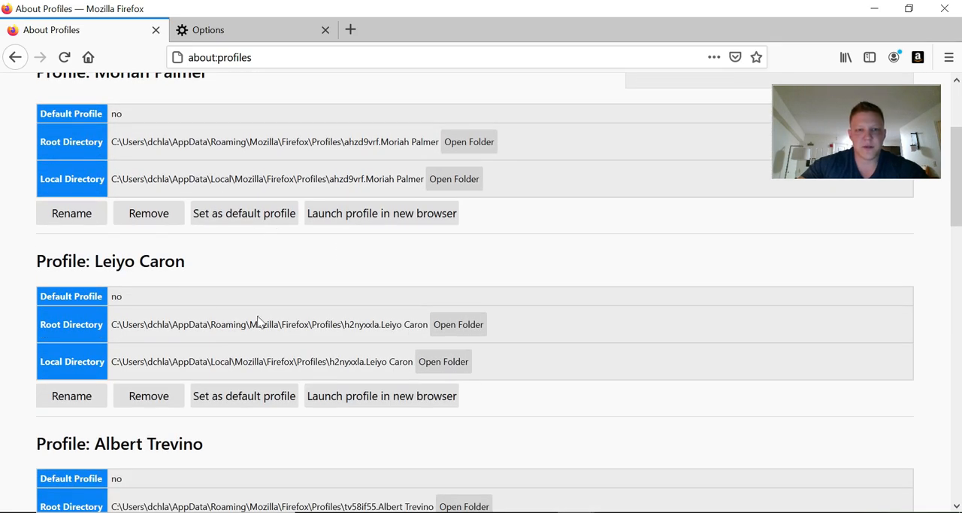
{"action": "mouse_move", "coordinate": [337, 385]}
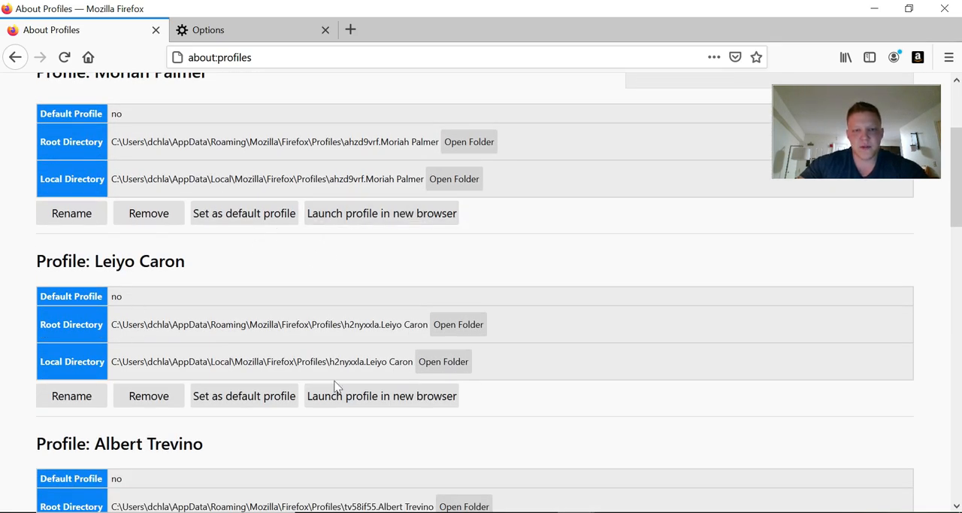
{"action": "scroll", "scroll_direction": "down", "scroll_amount": 3}
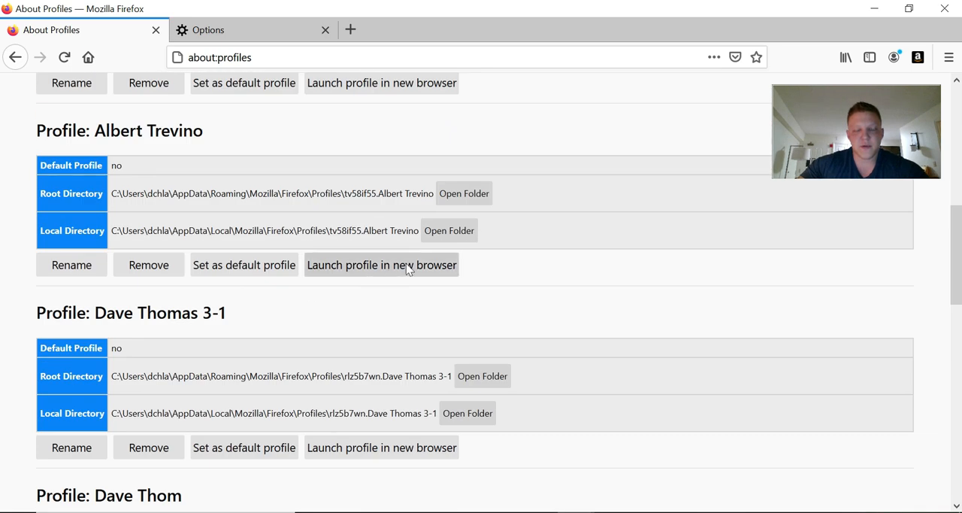
{"action": "mouse_move", "coordinate": [485, 306]}
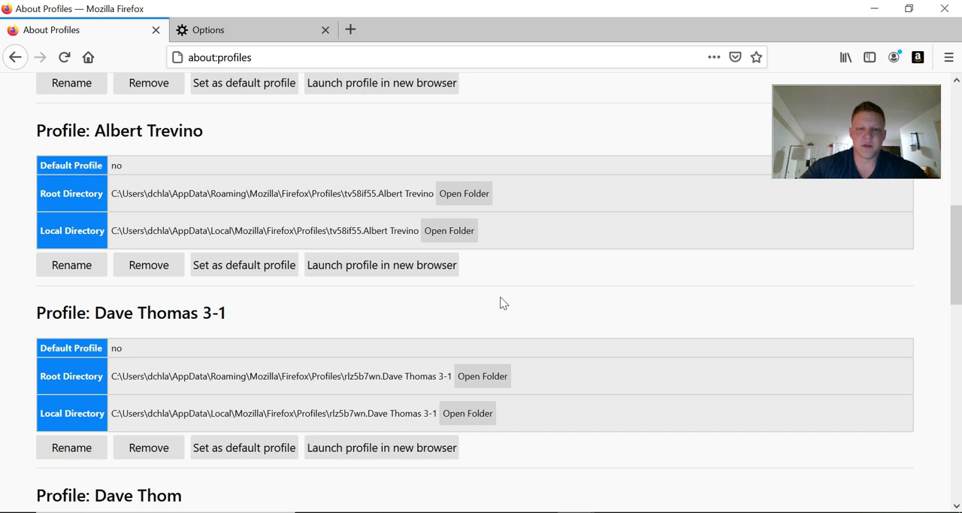
{"action": "mouse_move", "coordinate": [518, 336]}
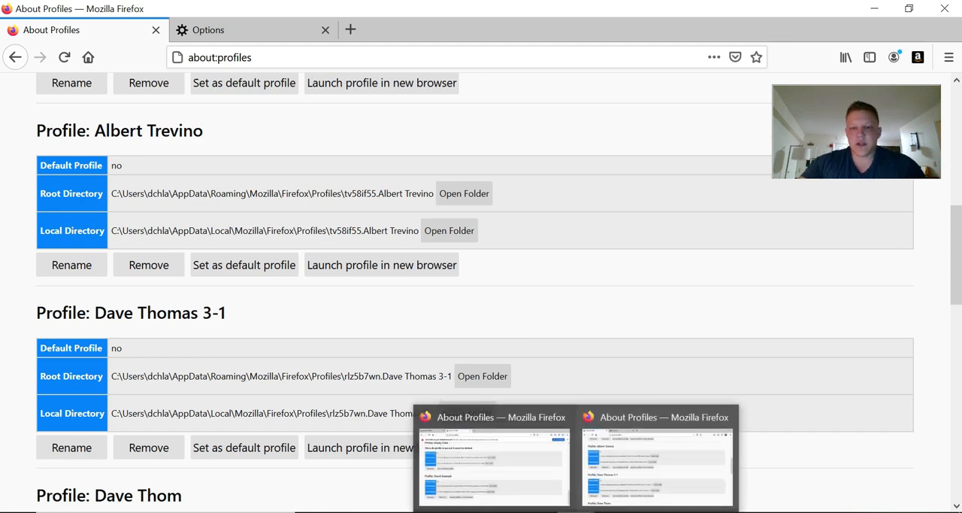
{"action": "mouse_move", "coordinate": [639, 457]}
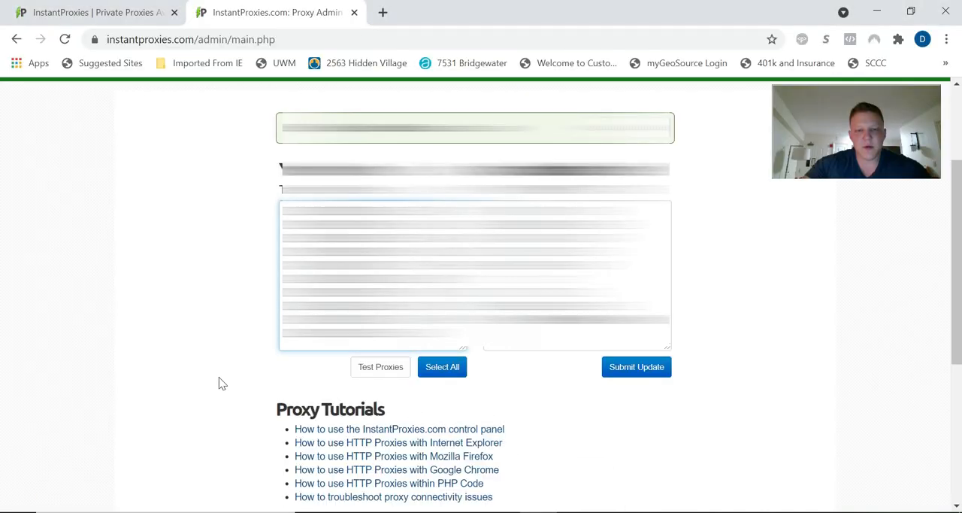
Scroll the InstantProxies admin panel to reveal the proxy list and tutorials below it
{"action": "scroll", "scroll_direction": "down", "scroll_amount": 3}
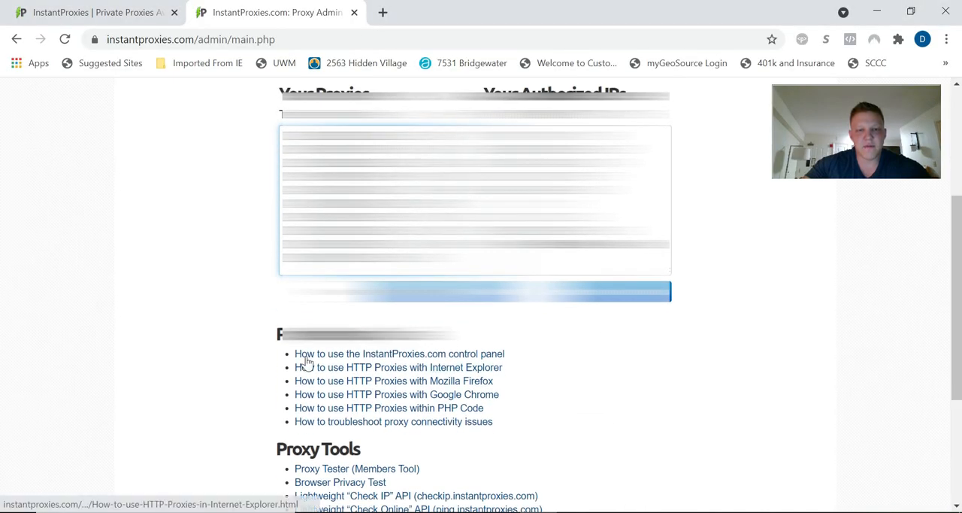
{"action": "mouse_move", "coordinate": [418, 371]}
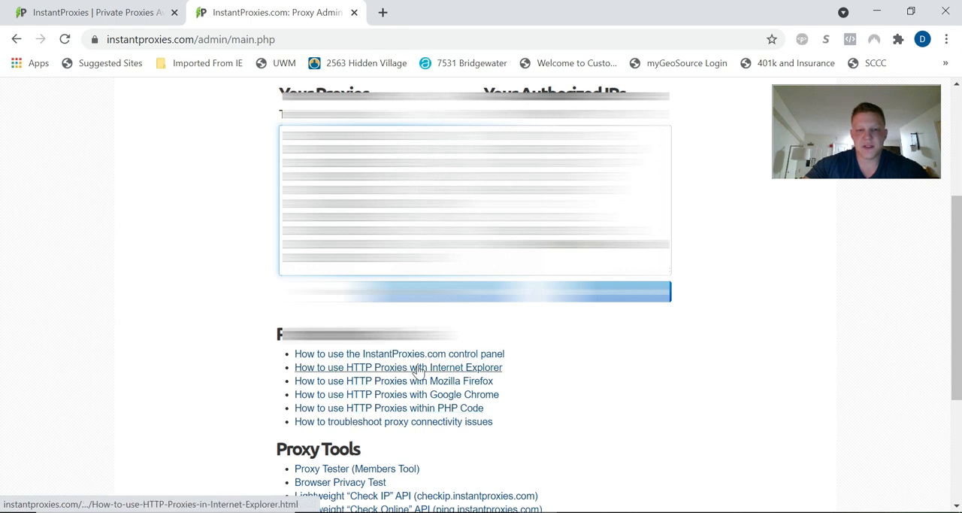
{"action": "mouse_move", "coordinate": [535, 424]}
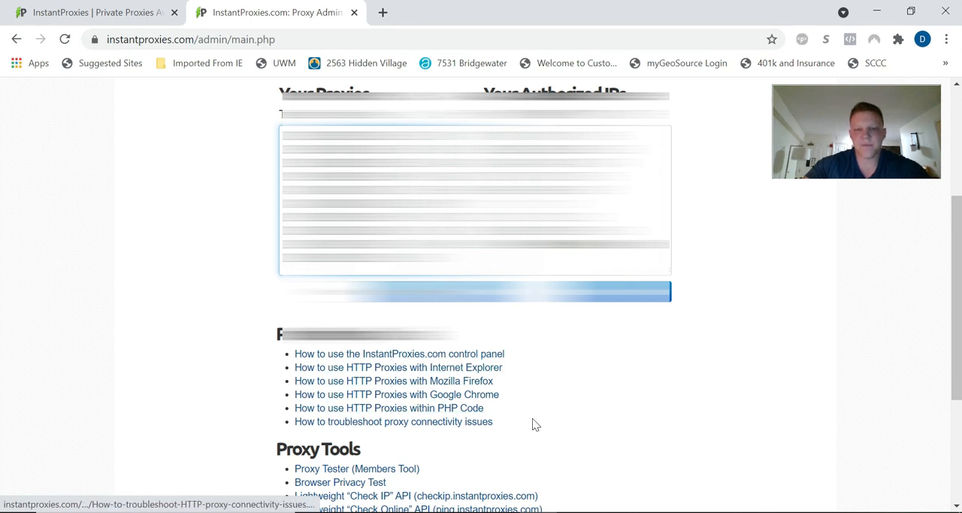
{"action": "mouse_move", "coordinate": [549, 364]}
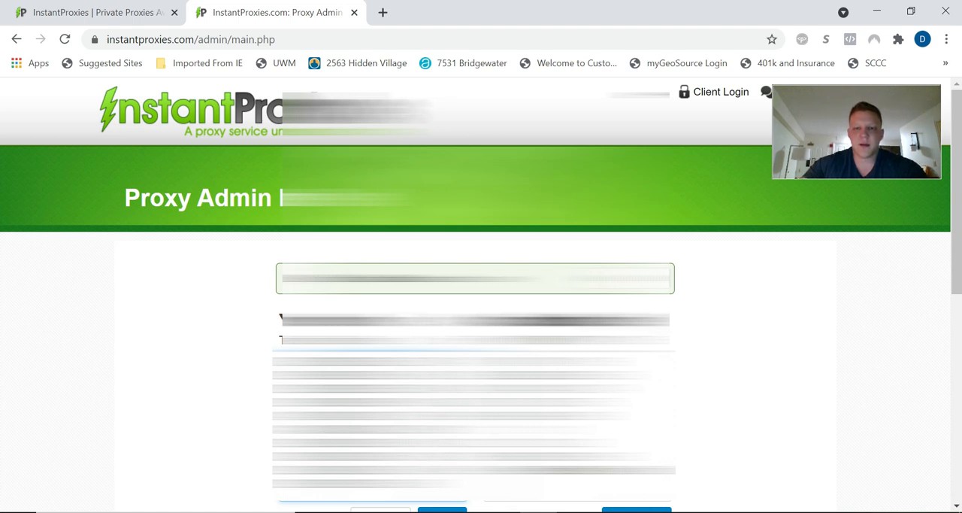
{"action": "mouse_move", "coordinate": [688, 403]}
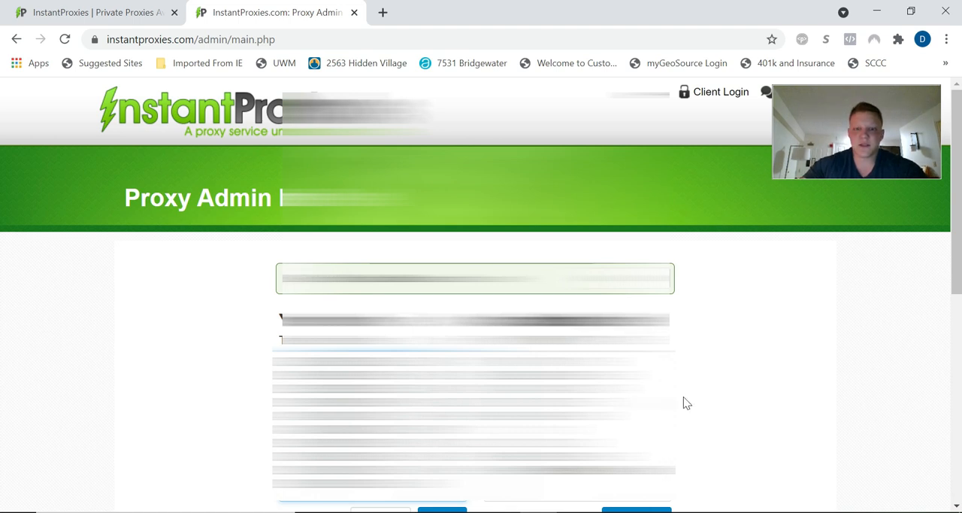